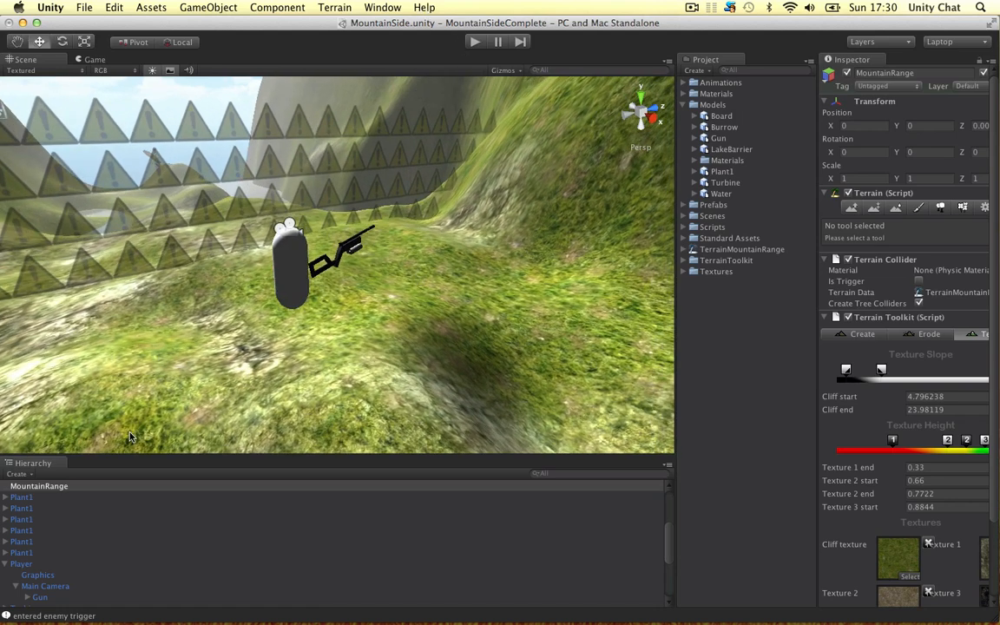
# - Select Main Camera under Player and run the scene to check the first-person gun view
pyautogui.click(21, 564)
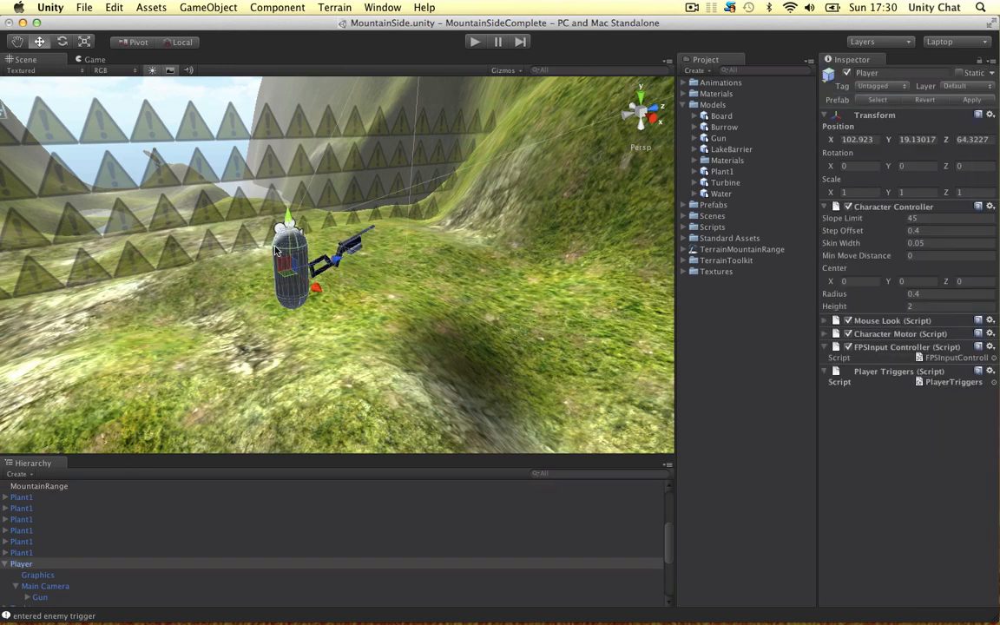
pyautogui.scroll(-3)
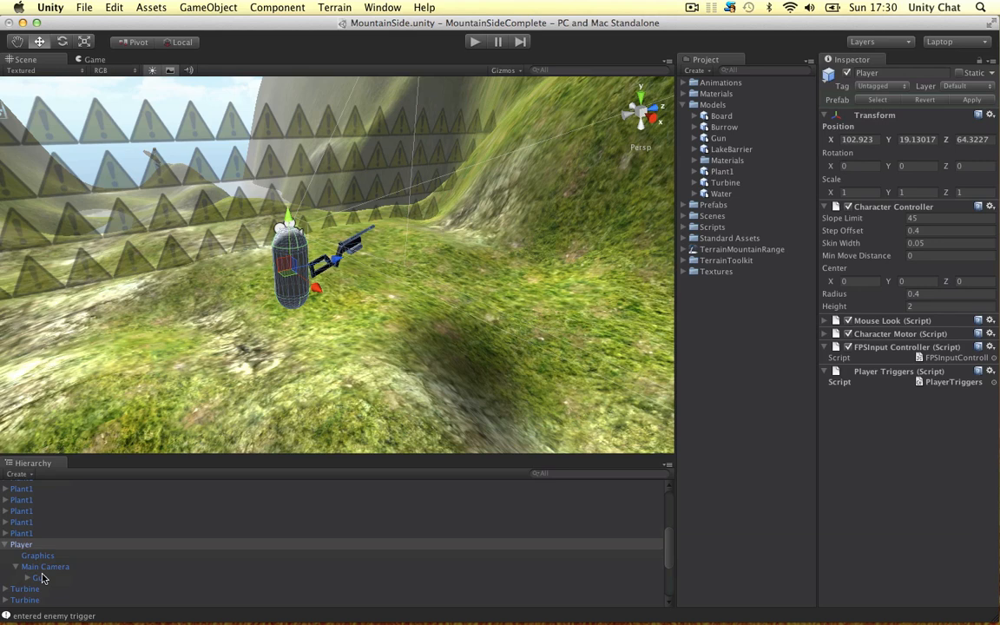
pyautogui.click(45, 566)
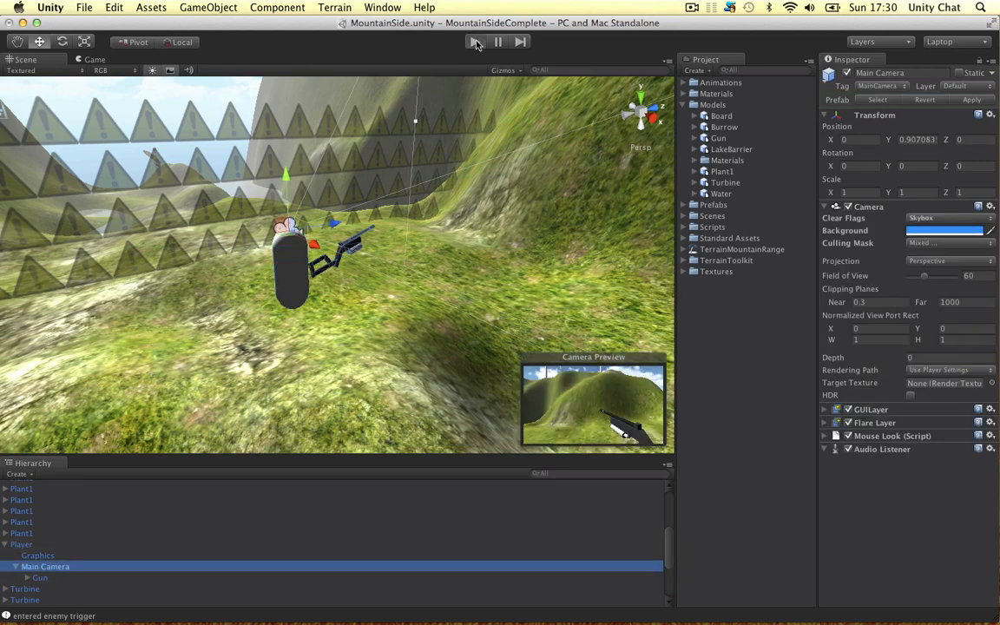
pyautogui.click(475, 42)
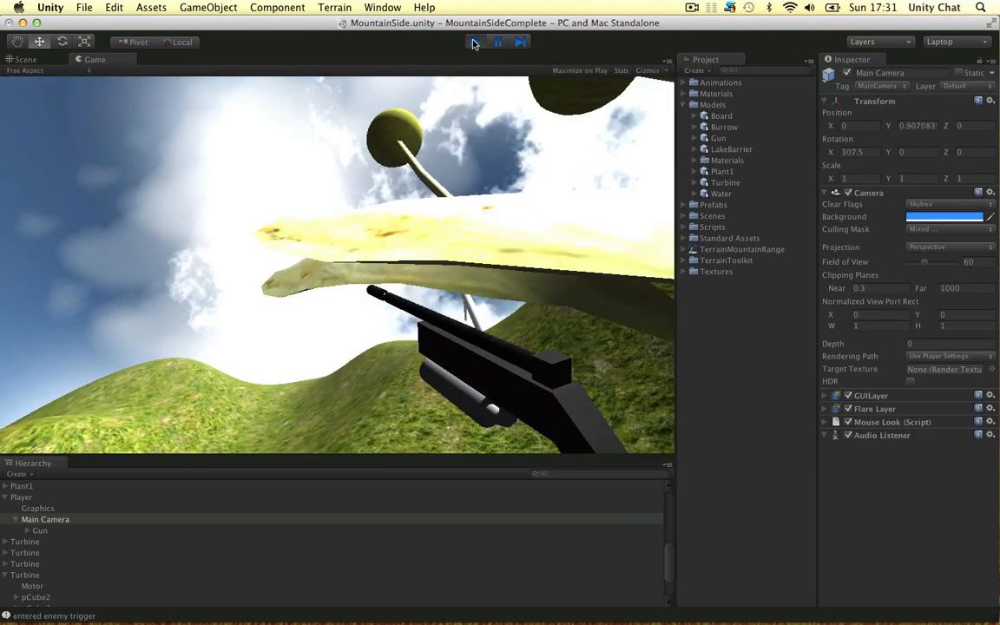
# - Stop play mode and create a new Camera named PlayerCamera in the Hierarchy
pyautogui.click(475, 42)
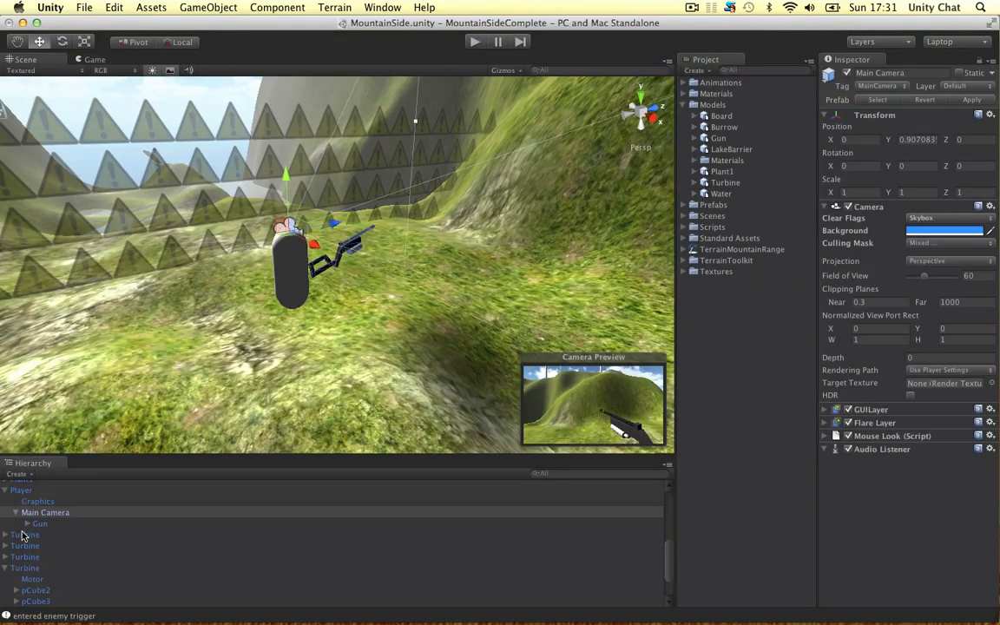
pyautogui.click(7, 490)
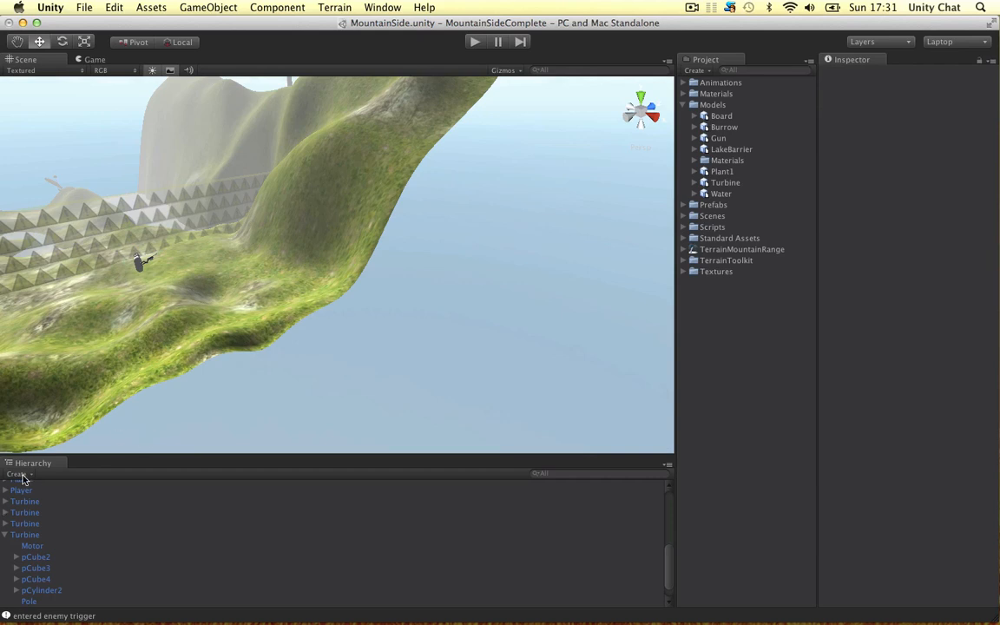
pyautogui.click(20, 474)
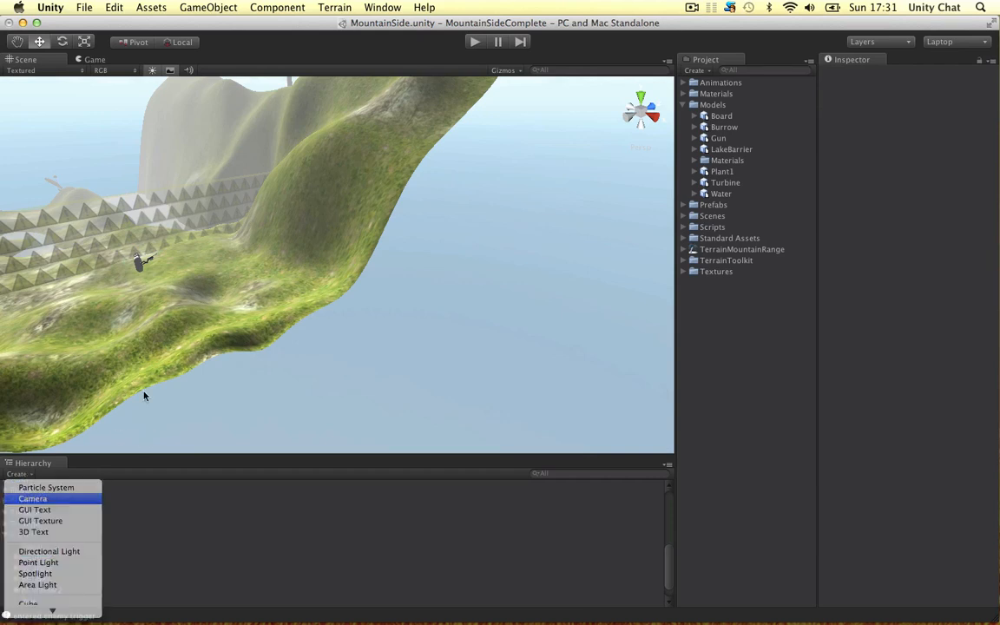
pyautogui.click(33, 498)
pyautogui.write('PlayerCamera')
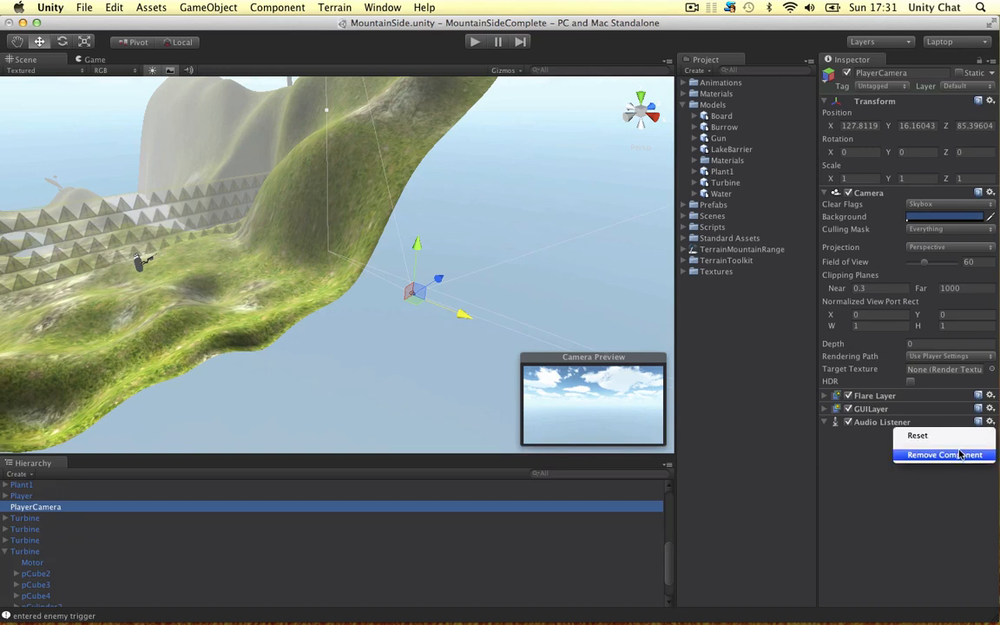
# - Remove PlayerCamera's Audio Listener and set its Depth to 1, comparing with Main Camera
pyautogui.click(944, 455)
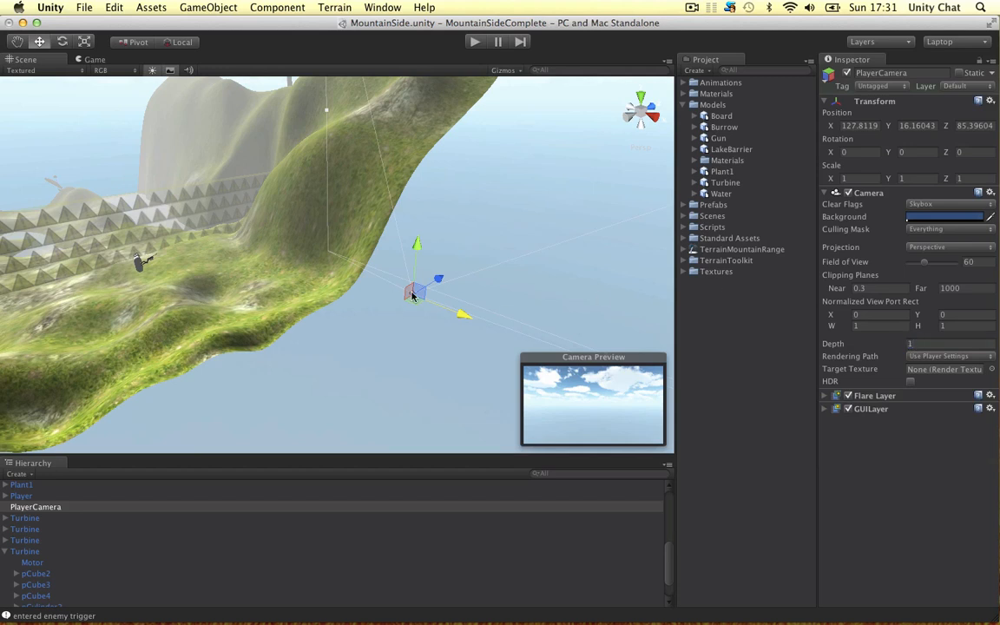
pyautogui.scroll(-3)
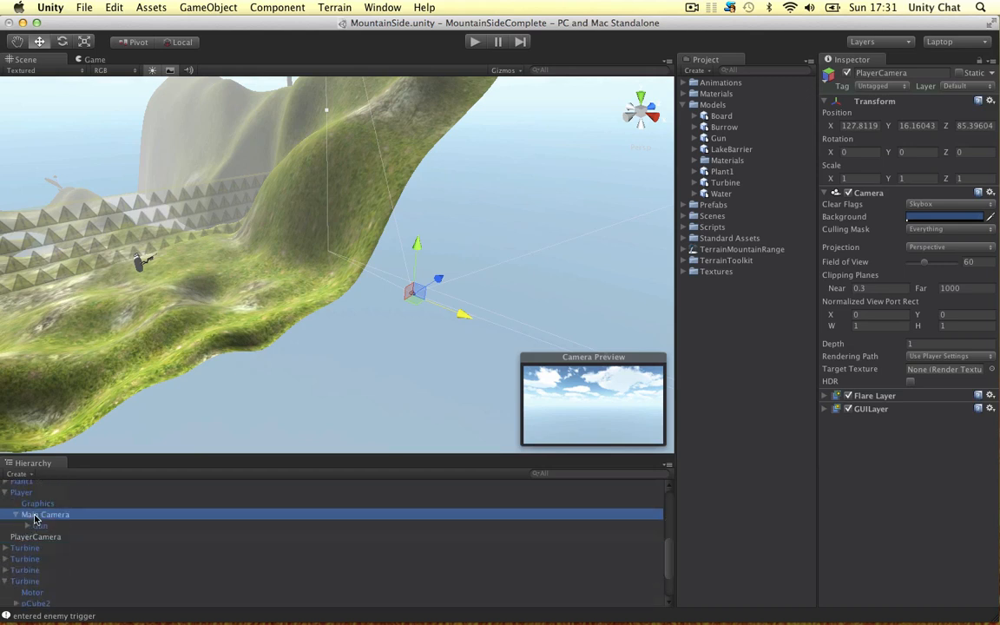
pyautogui.click(44, 514)
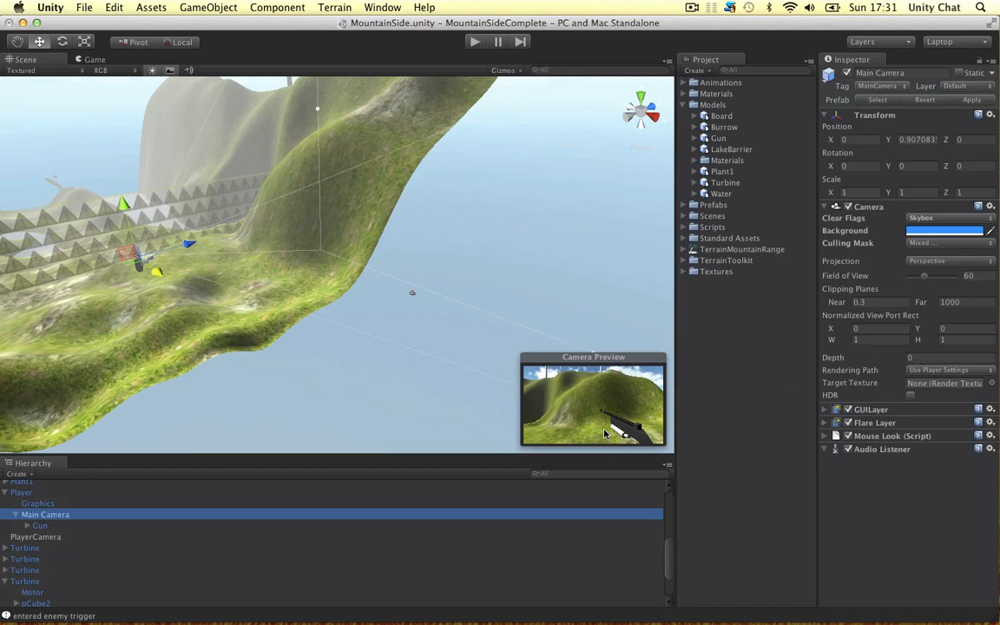
pyautogui.click(36, 536)
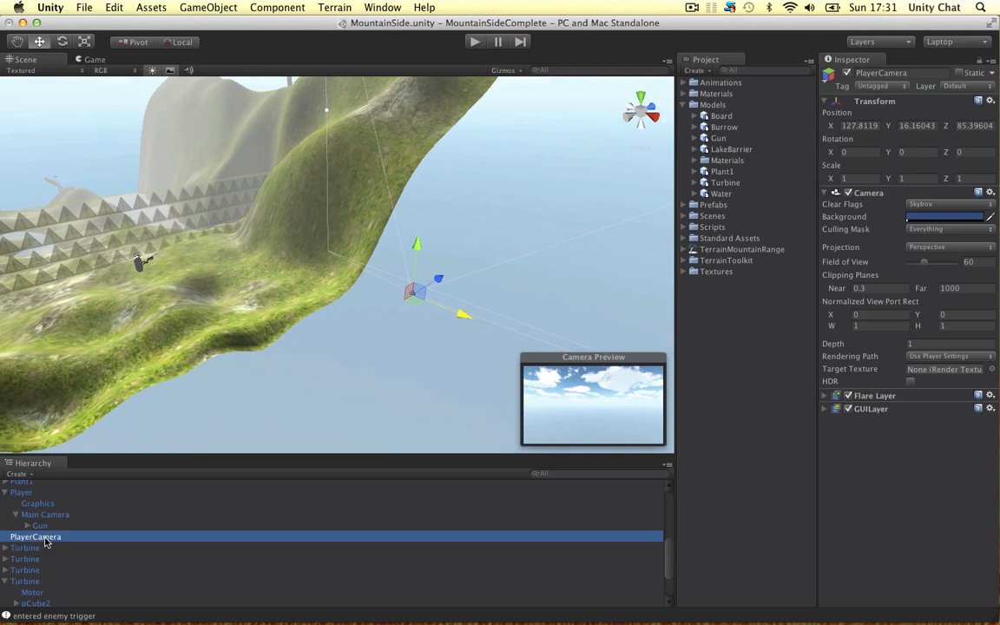
pyautogui.moveTo(441, 280)
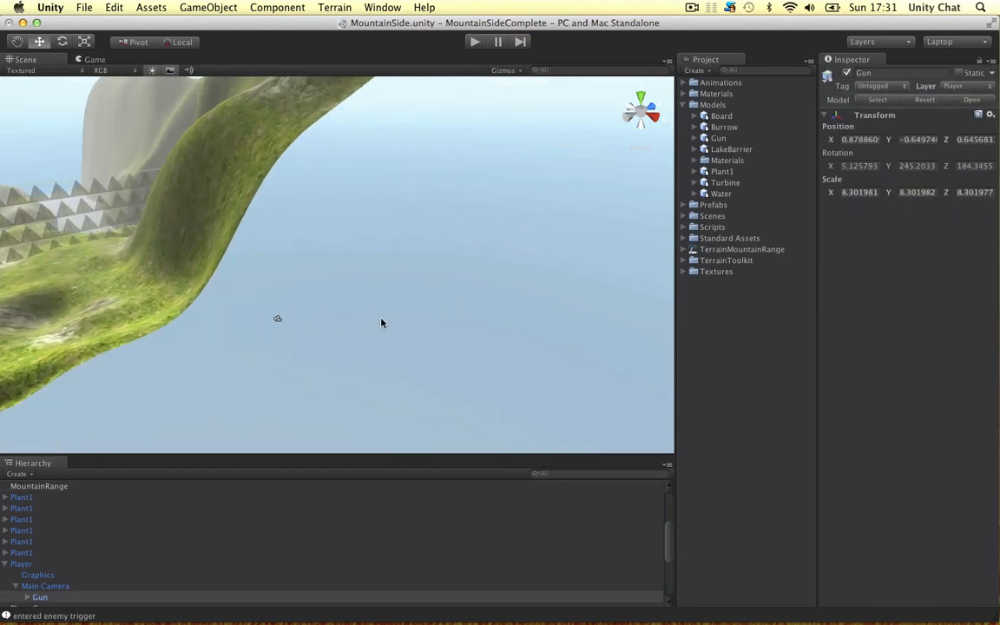
# - Frame the gun in the Scene view and set PlayerCamera's Clear Flags to Solid Color
pyautogui.click(208, 7)
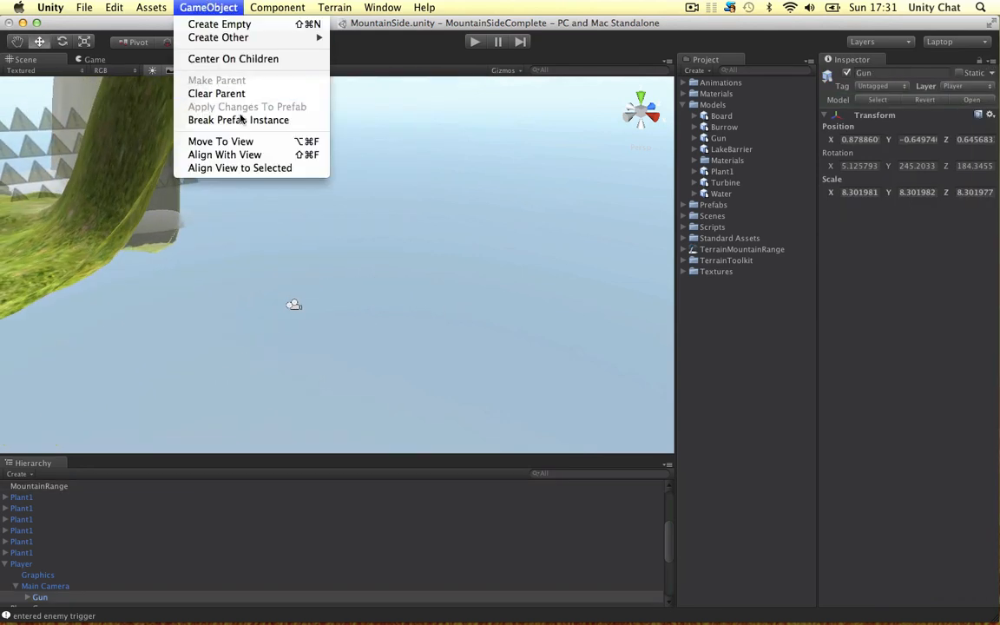
pyautogui.click(220, 141)
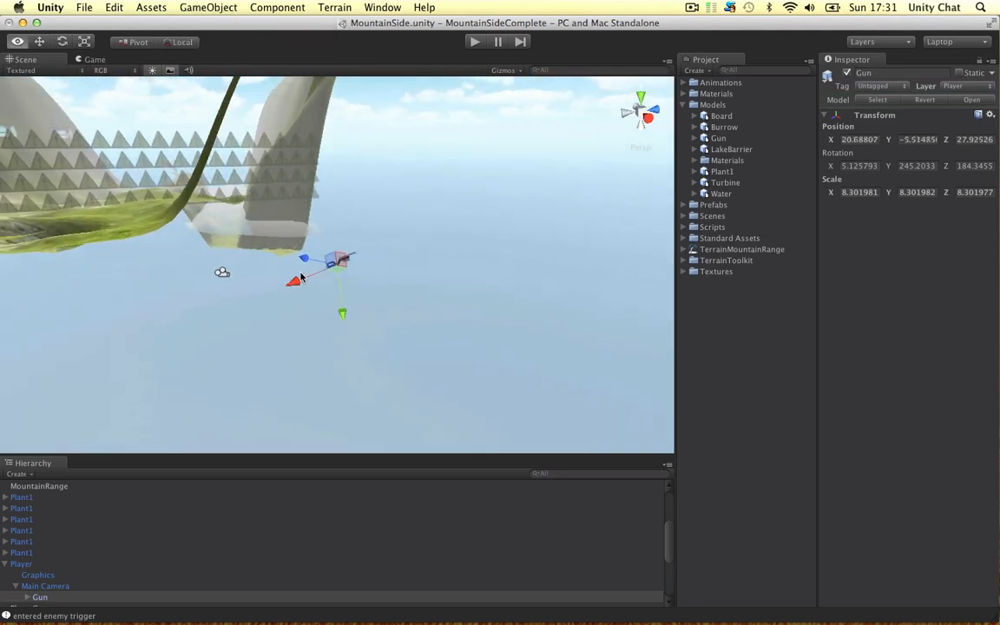
pyautogui.moveTo(338, 265); pyautogui.dragTo(222, 269)
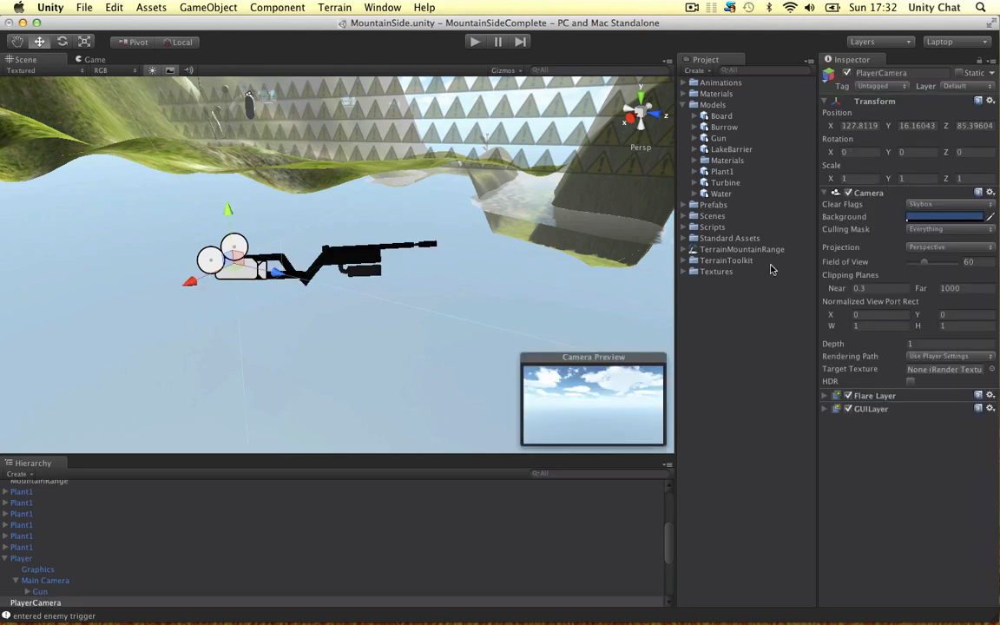
pyautogui.click(946, 204)
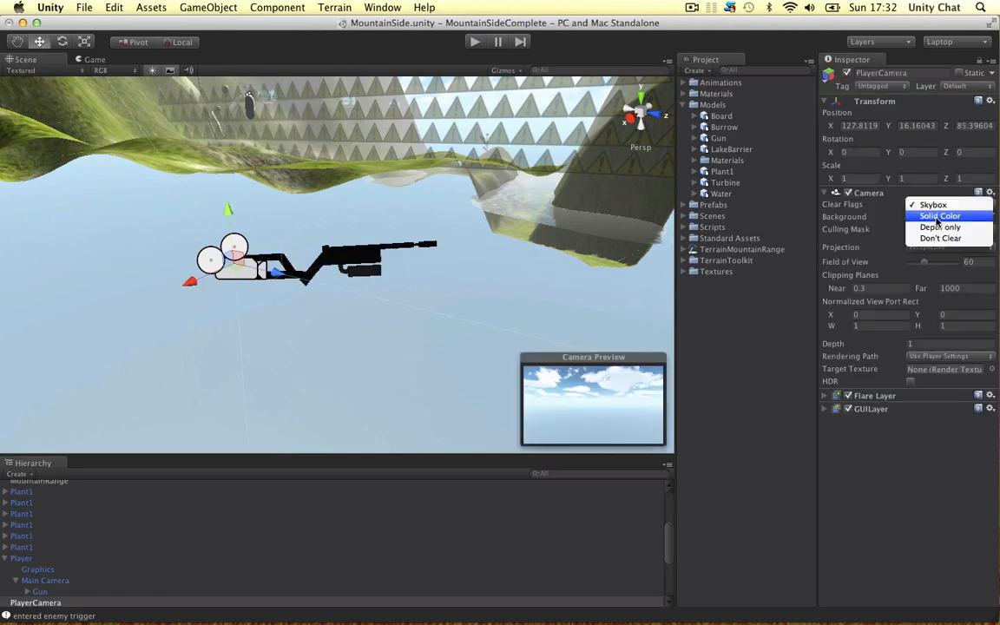
pyautogui.click(940, 215)
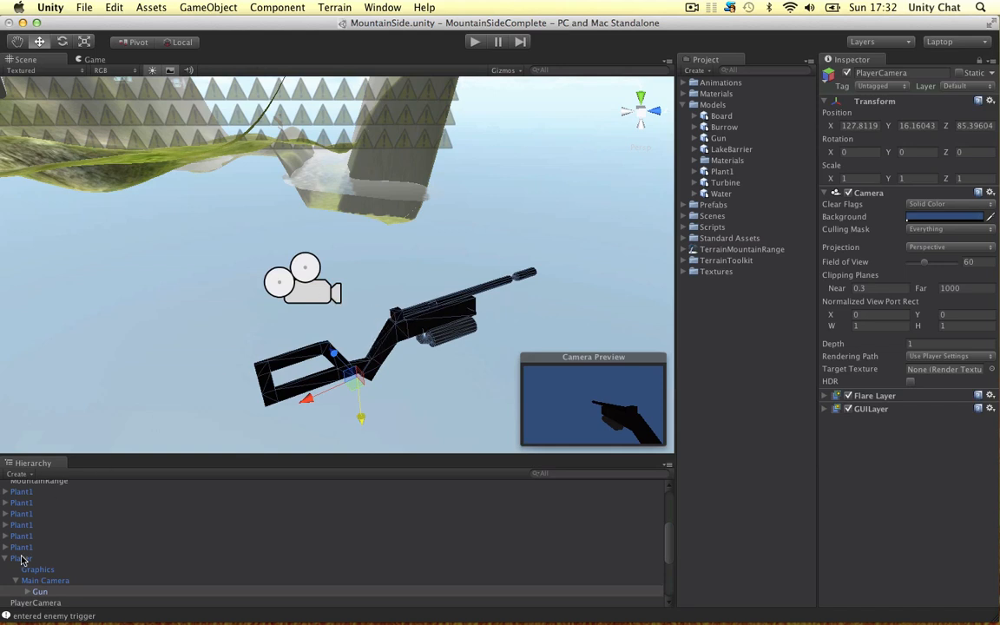
pyautogui.scroll(-3)
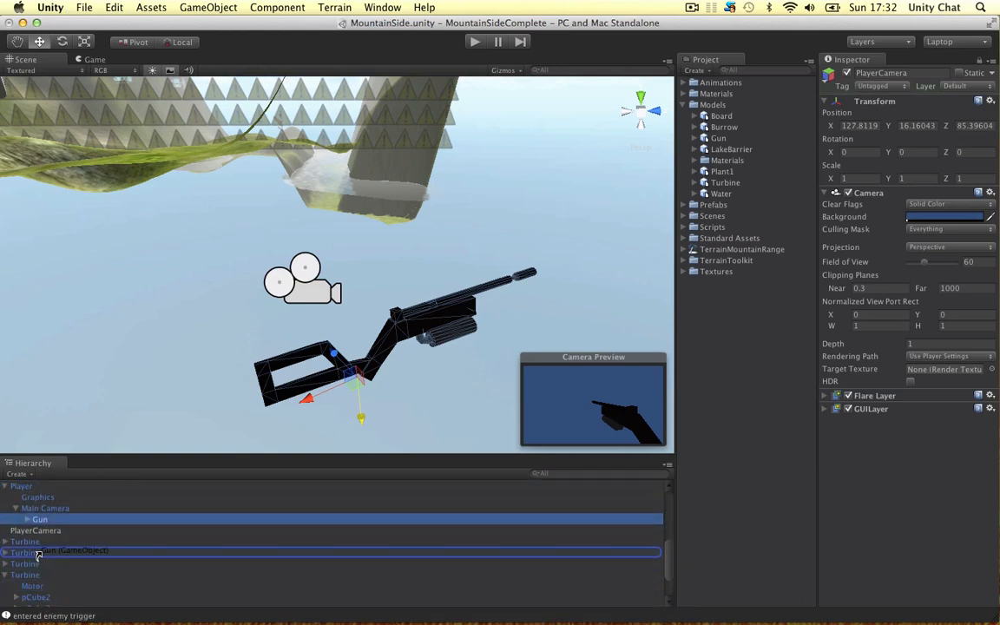
# - Move Gun under PlayerCamera and switch PlayerCamera's Clear Flags to Depth only
pyautogui.click(36, 519)
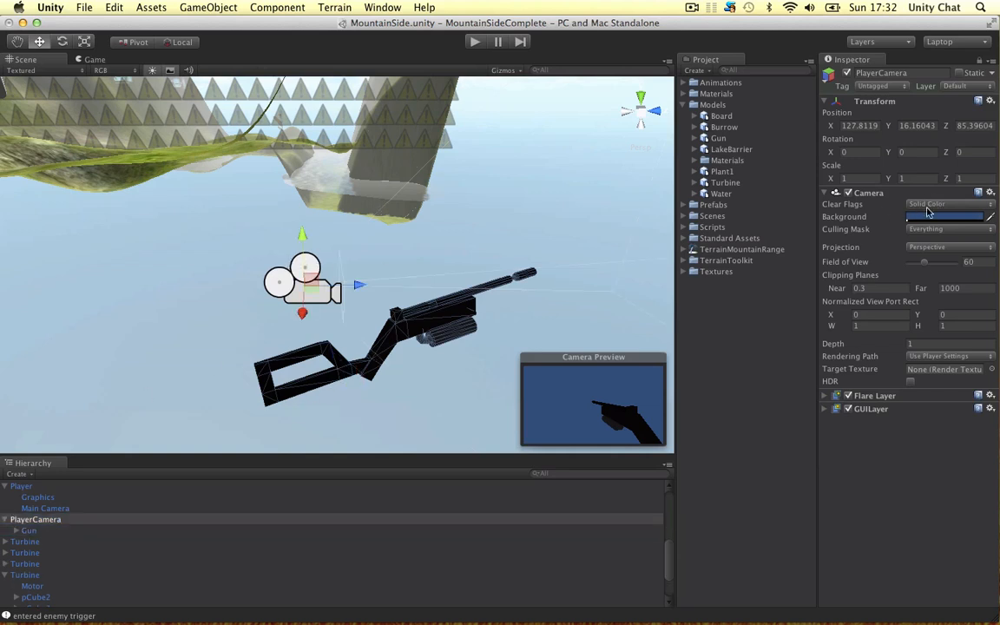
pyautogui.click(946, 204)
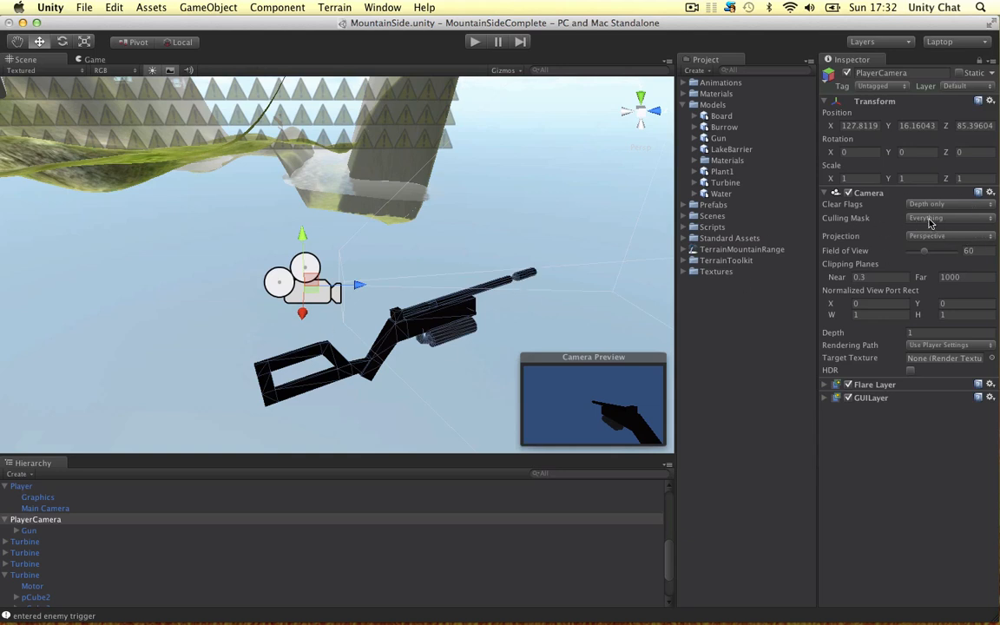
# - Add the Player layer to PlayerCamera's culling mask and put PlayerCamera on the Player layer
pyautogui.click(950, 218)
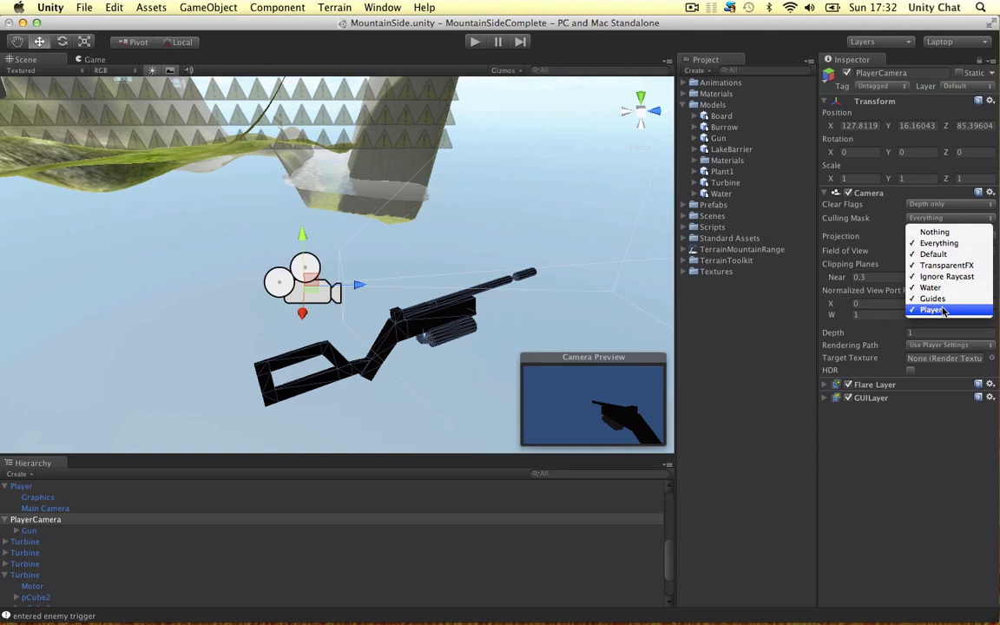
pyautogui.click(930, 310)
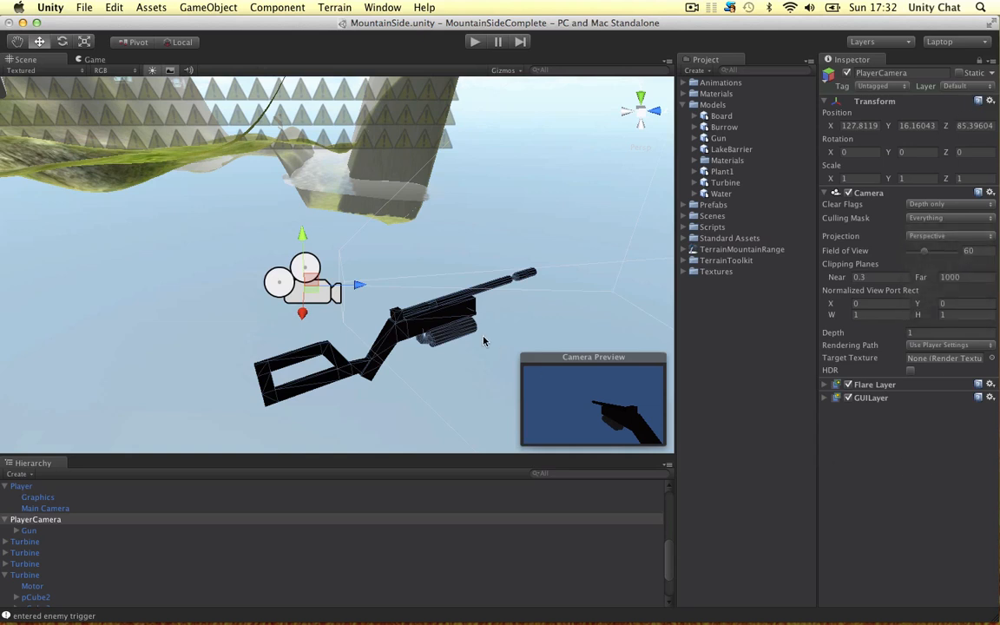
pyautogui.click(28, 529)
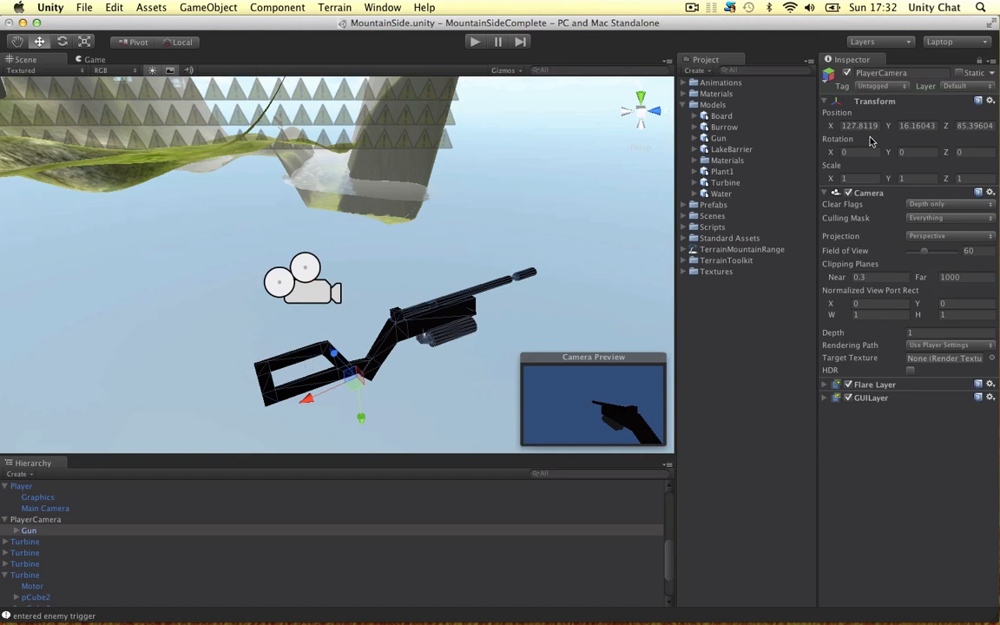
pyautogui.click(955, 85)
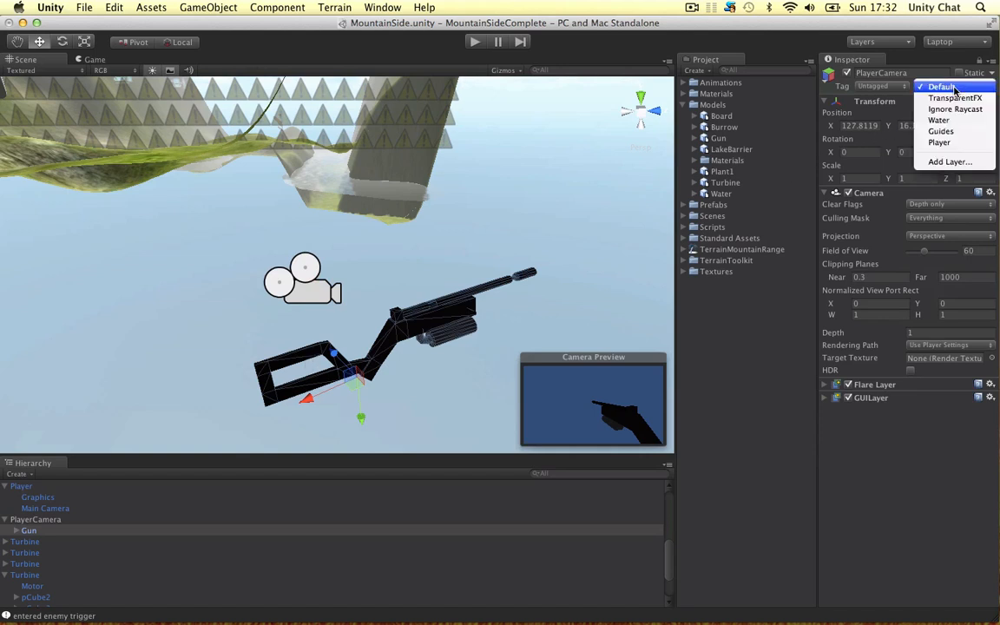
pyautogui.moveTo(939, 143)
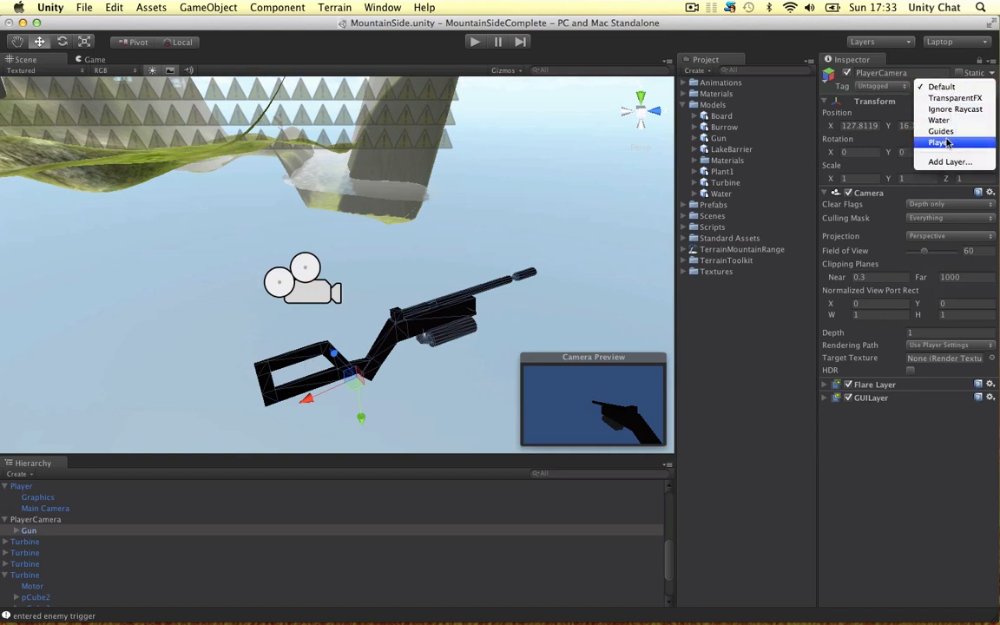
pyautogui.click(940, 142)
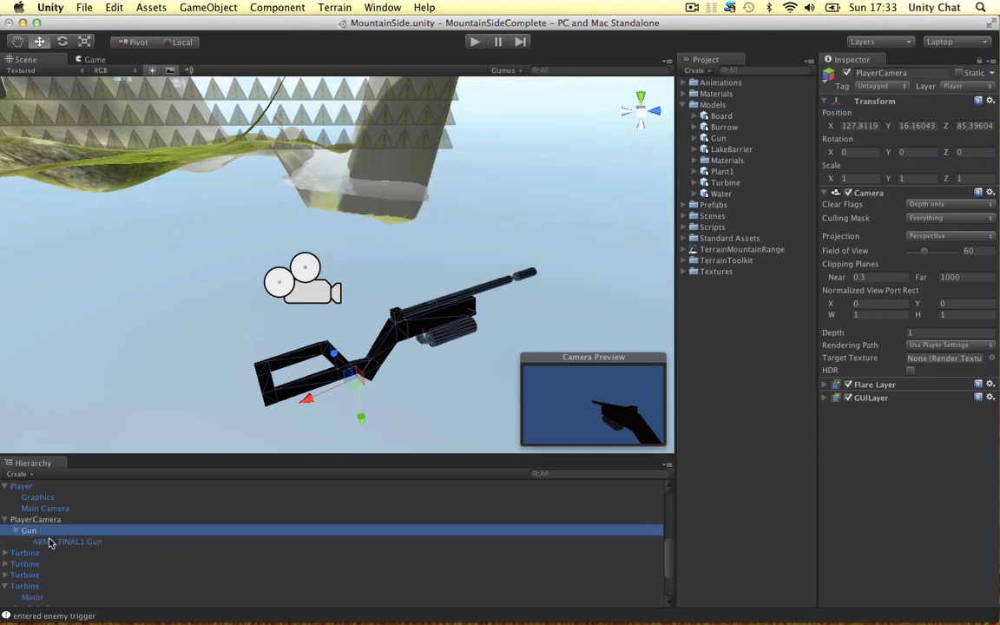
# - Inspect the gun model, then try Solid Color clearing and return PlayerCamera to Depth only
pyautogui.click(67, 541)
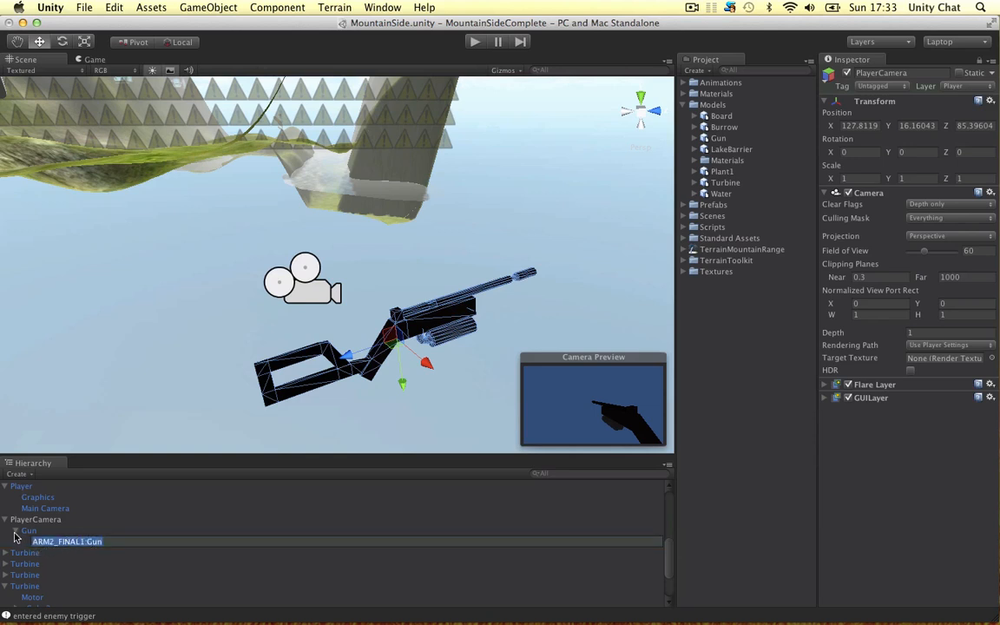
pyautogui.click(15, 531)
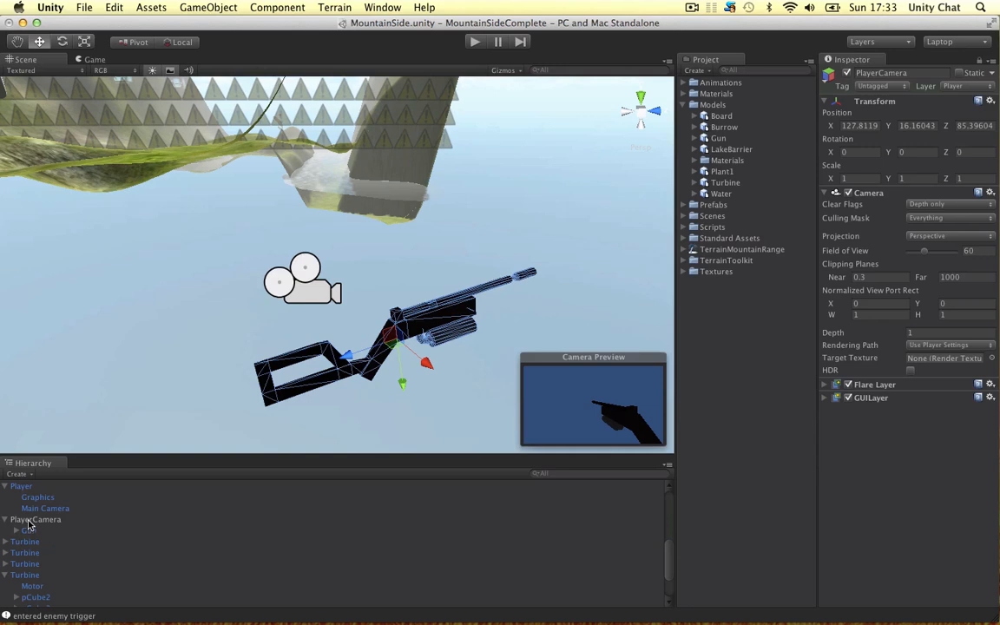
pyautogui.click(36, 519)
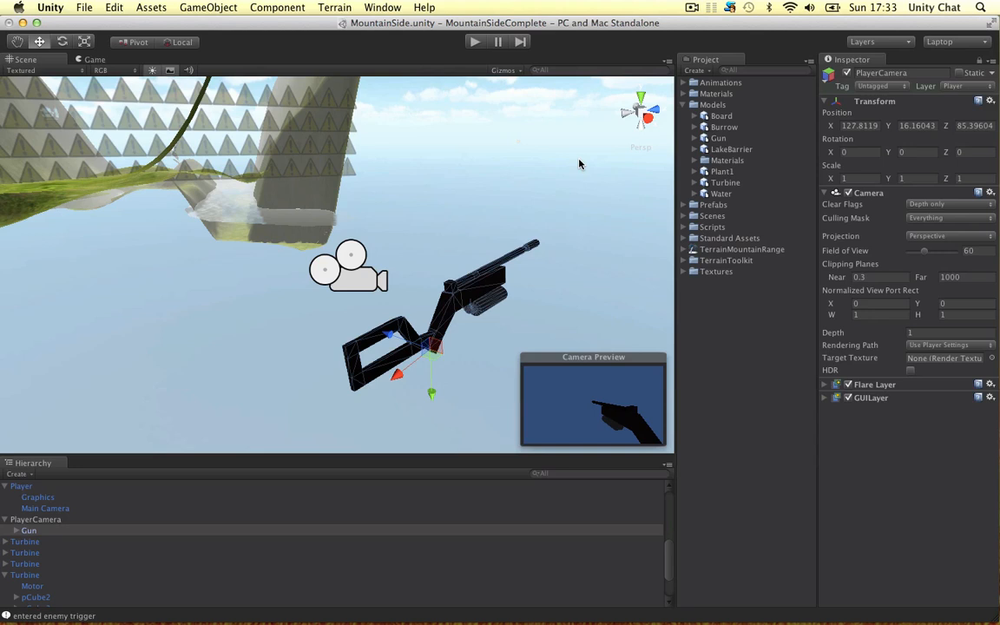
pyautogui.moveTo(425, 347)
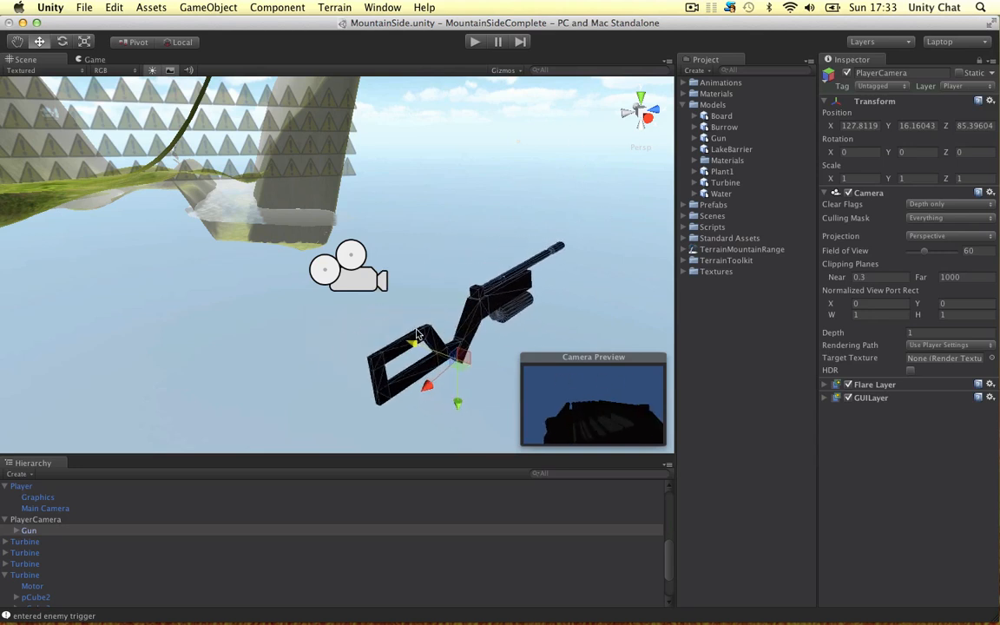
pyautogui.click(948, 204)
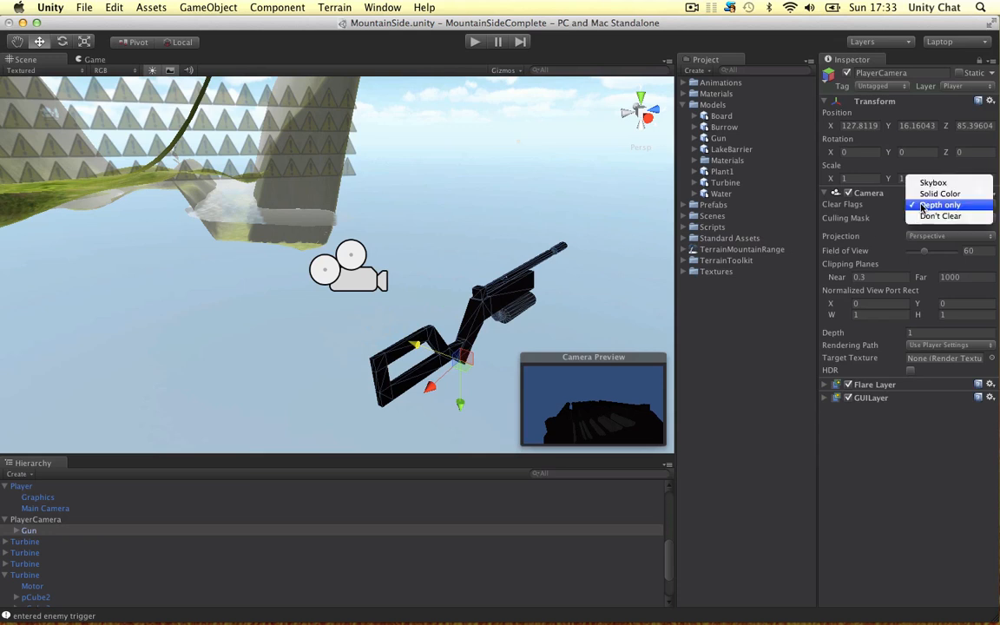
pyautogui.click(940, 193)
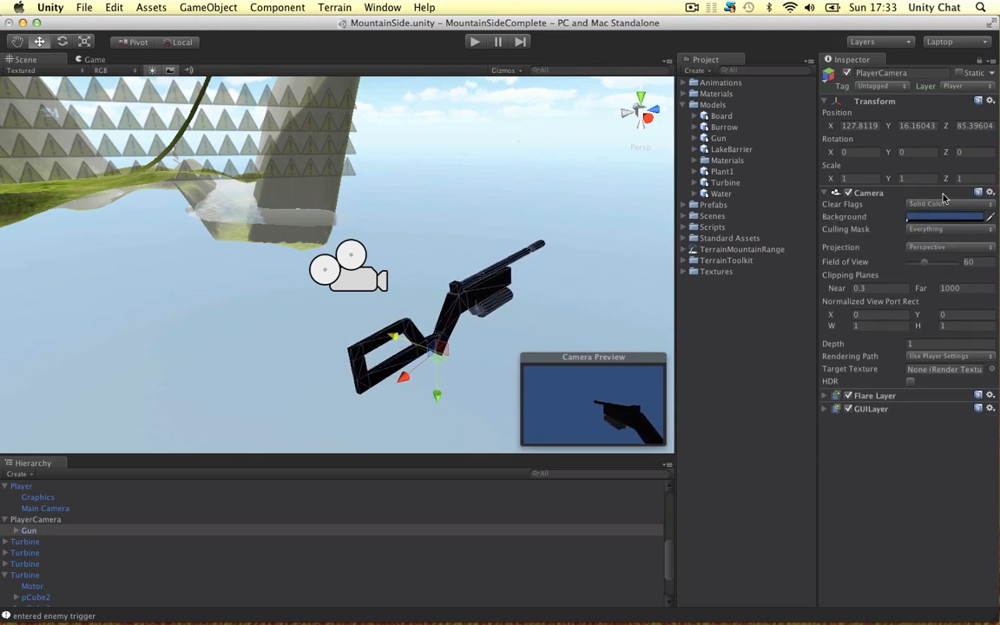
pyautogui.click(948, 204)
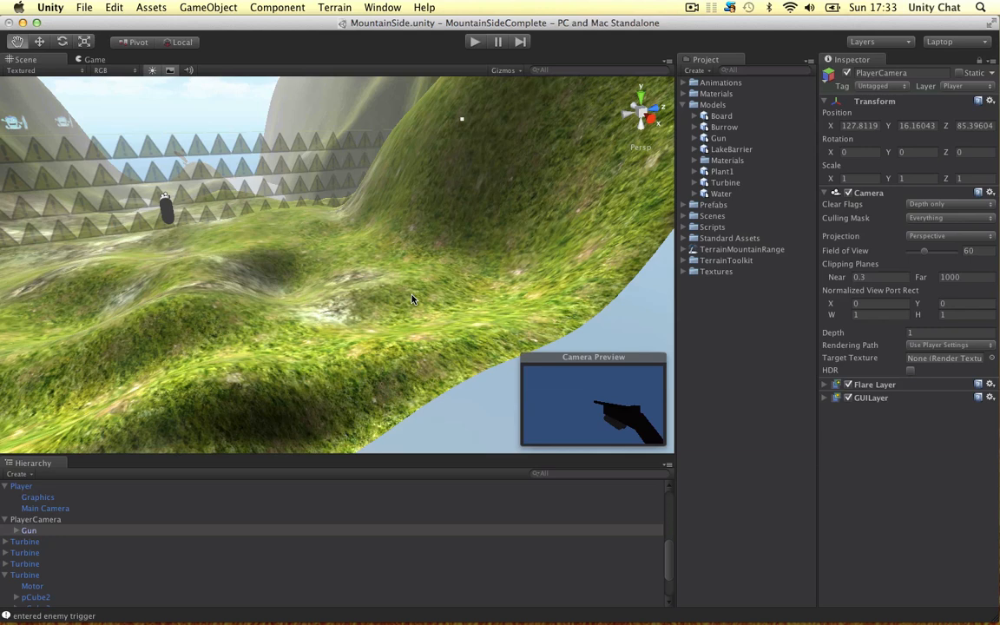
# - Parent PlayerCamera, carrying the Gun, under Main Camera in the Hierarchy
pyautogui.click(36, 519)
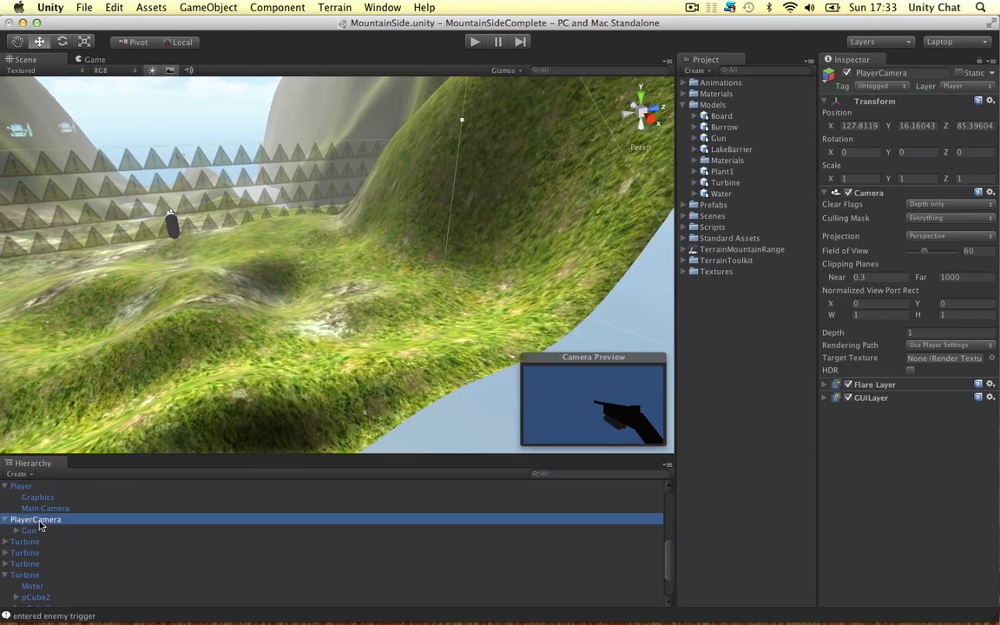
pyautogui.click(15, 508)
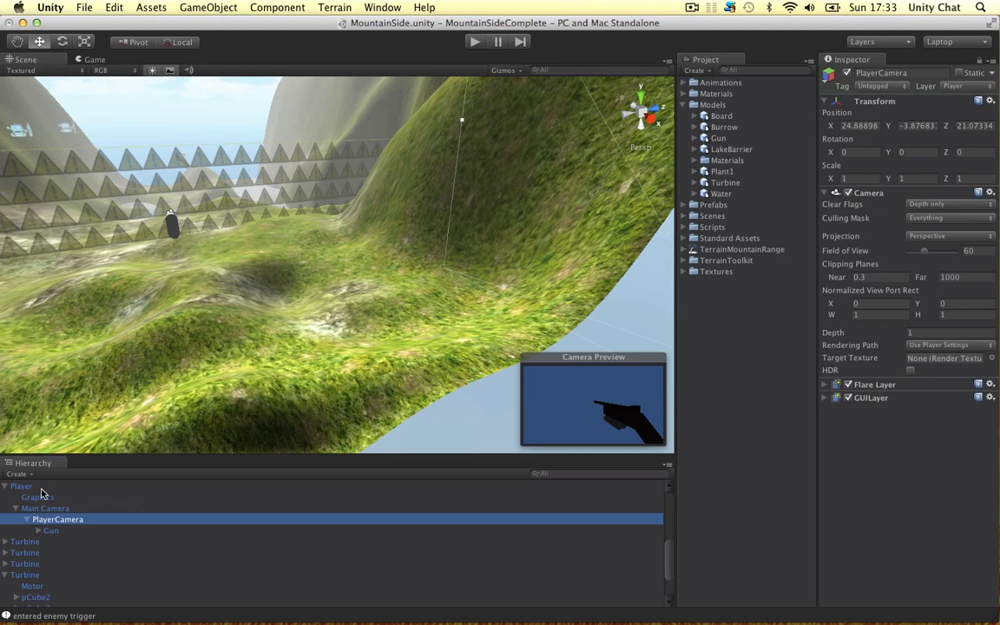
pyautogui.moveTo(179, 227)
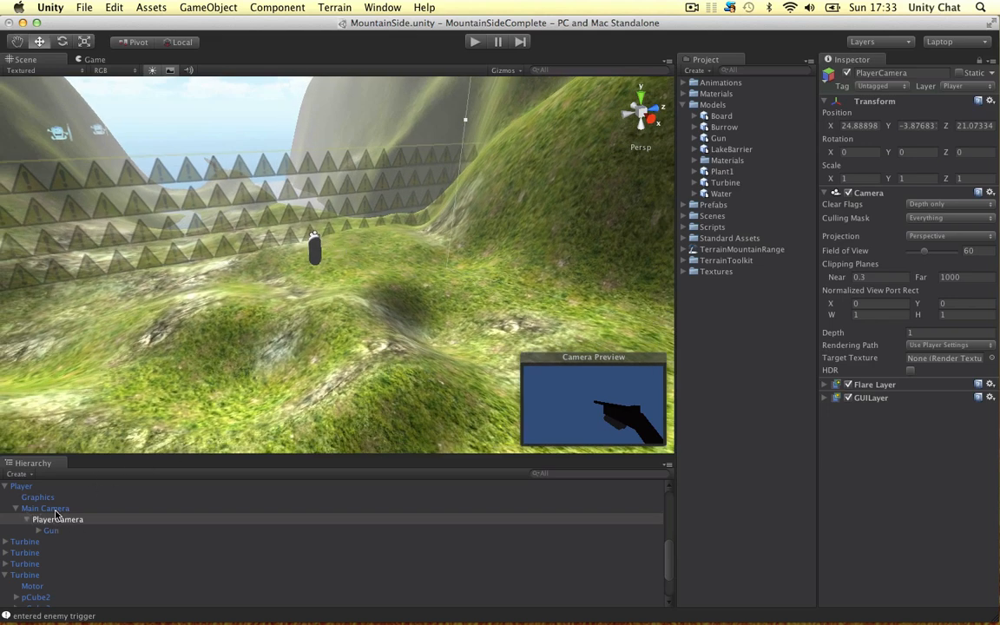
pyautogui.click(57, 519)
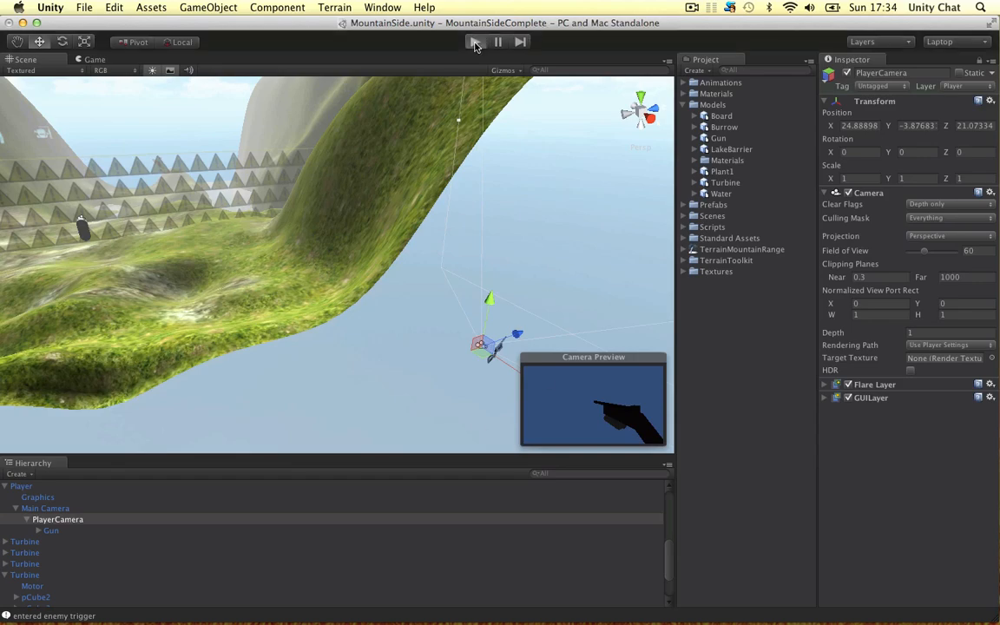
pyautogui.click(475, 42)
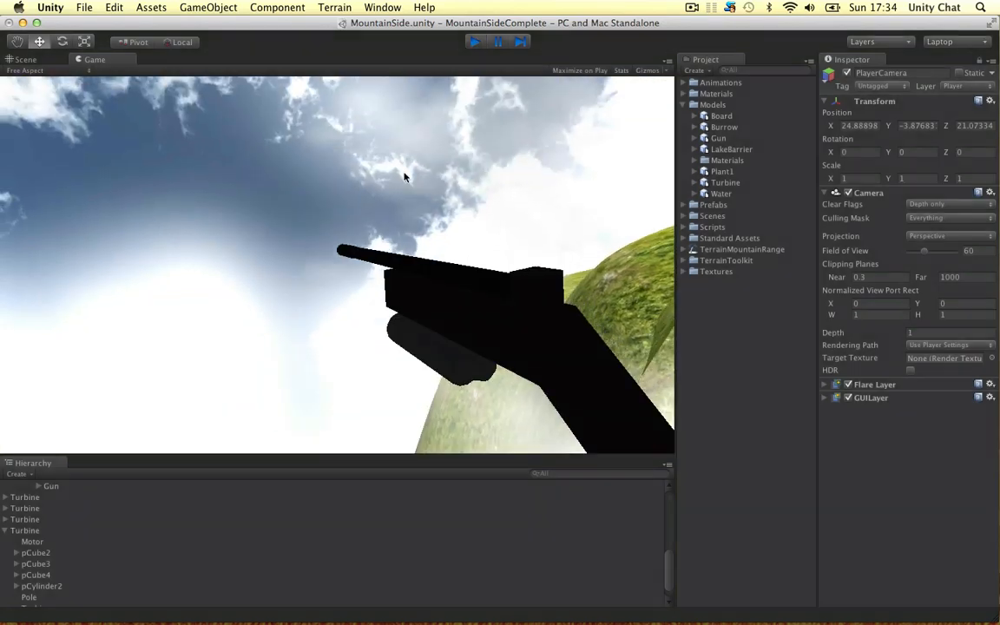
pyautogui.click(58, 496)
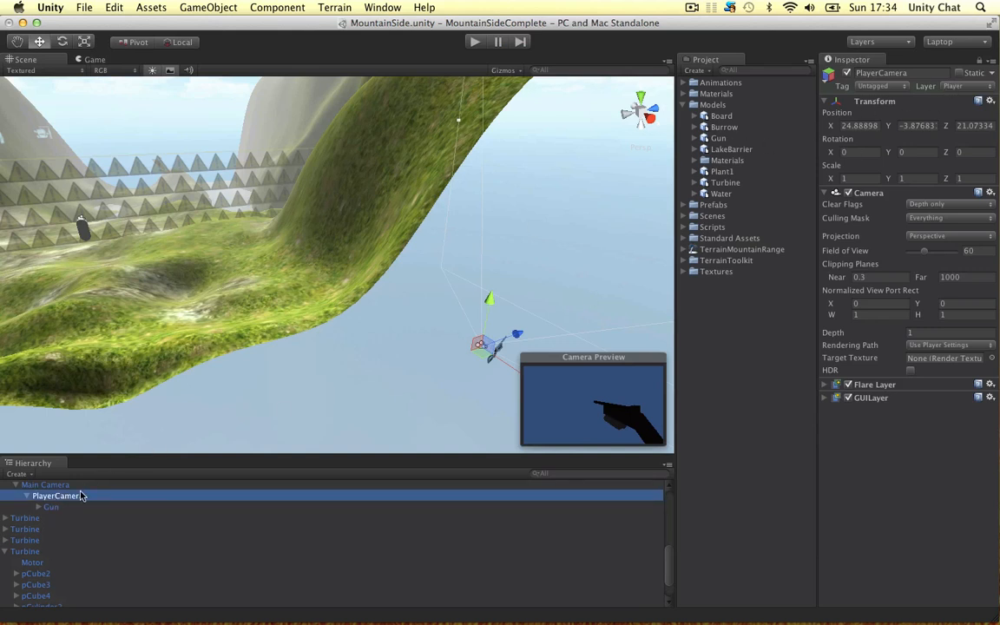
# - Set PlayerCamera's culling mask to Nothing then only Player, and run the game to check the gun
pyautogui.click(51, 506)
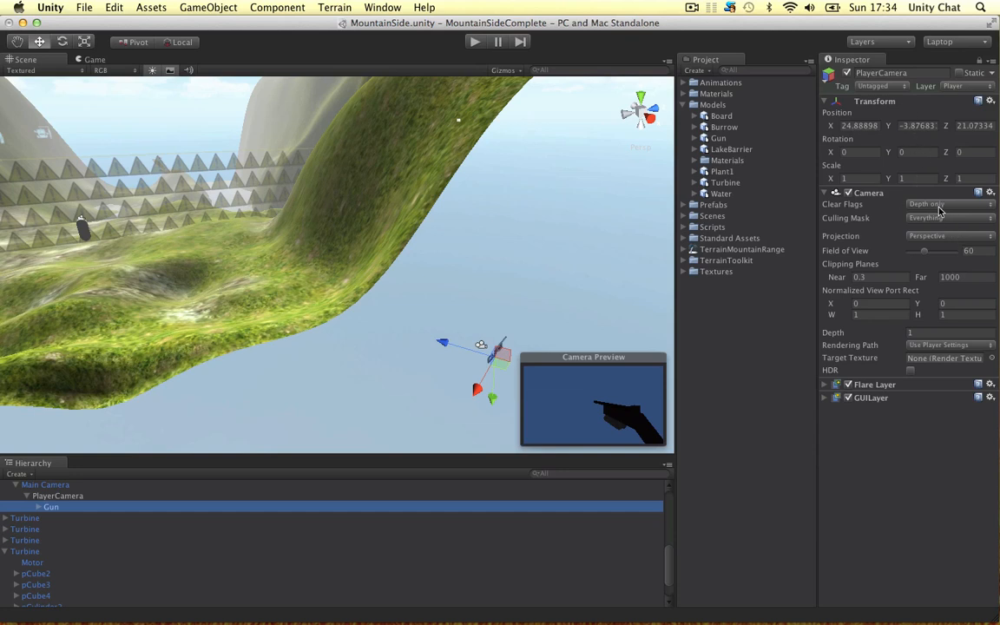
pyautogui.click(949, 218)
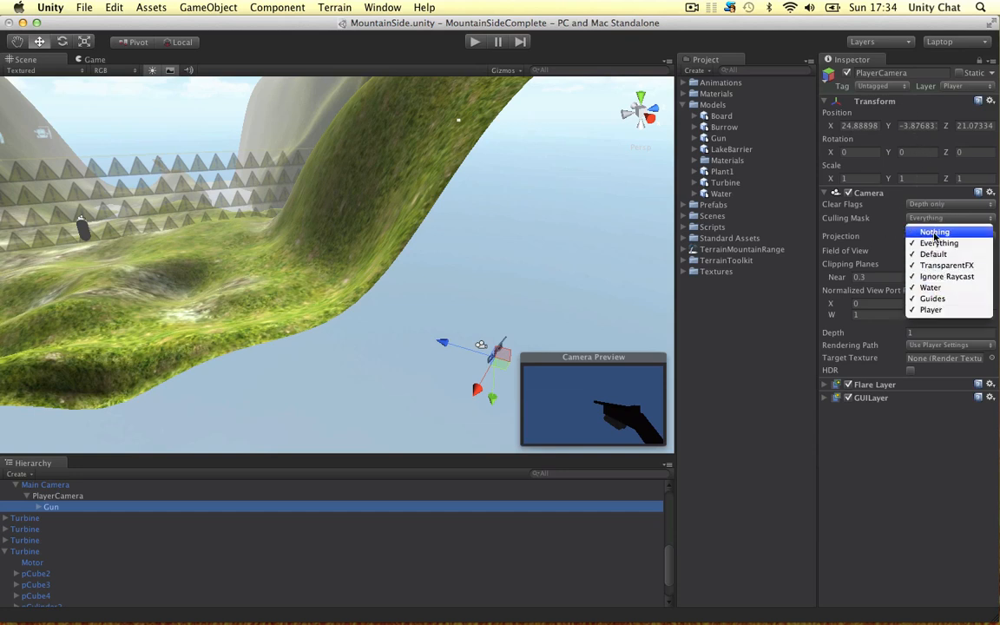
pyautogui.click(935, 232)
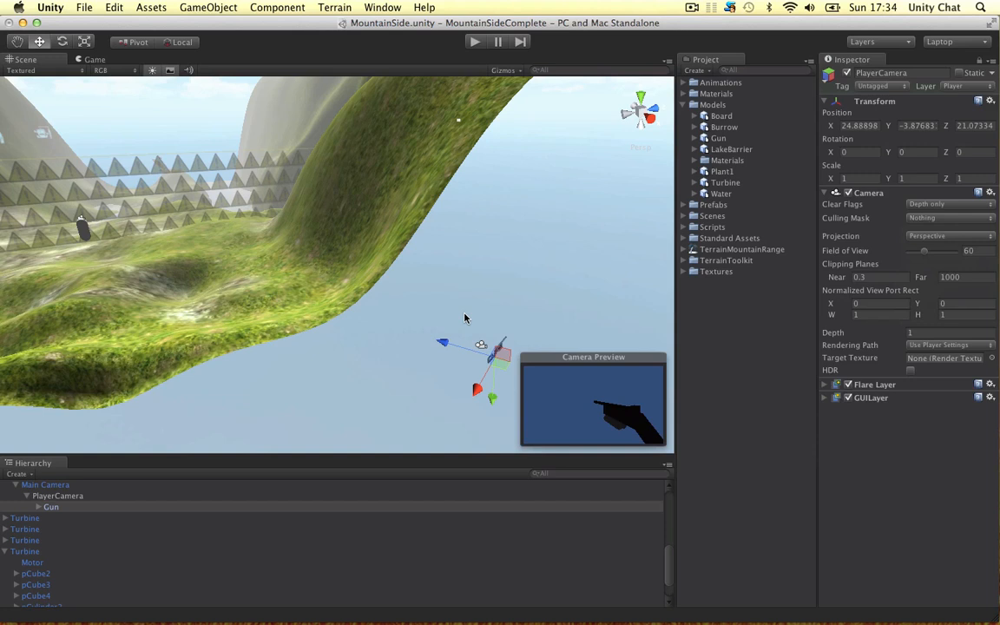
pyautogui.click(951, 217)
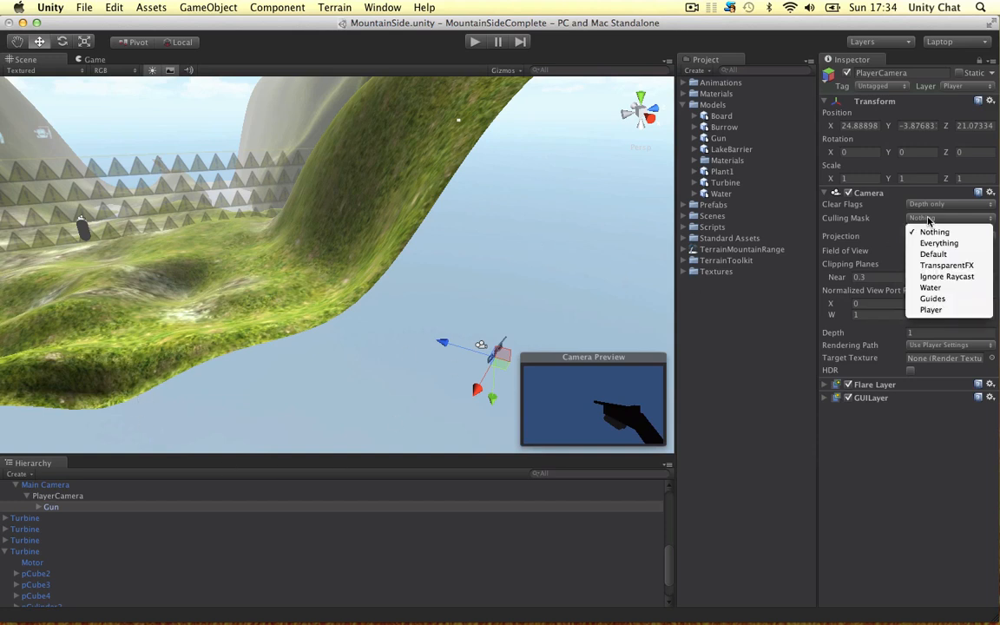
pyautogui.click(931, 310)
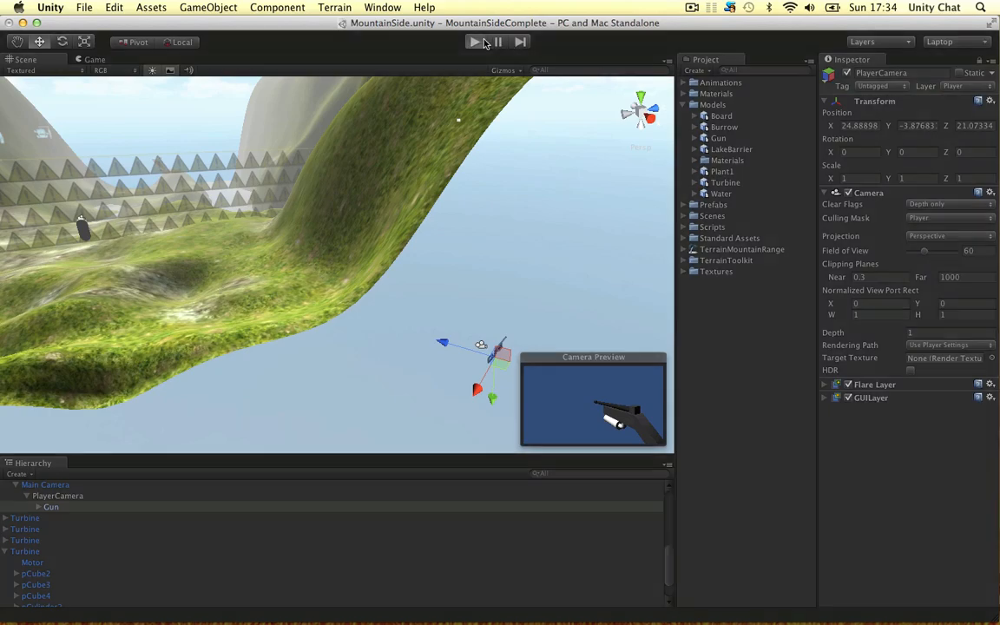
pyautogui.click(474, 41)
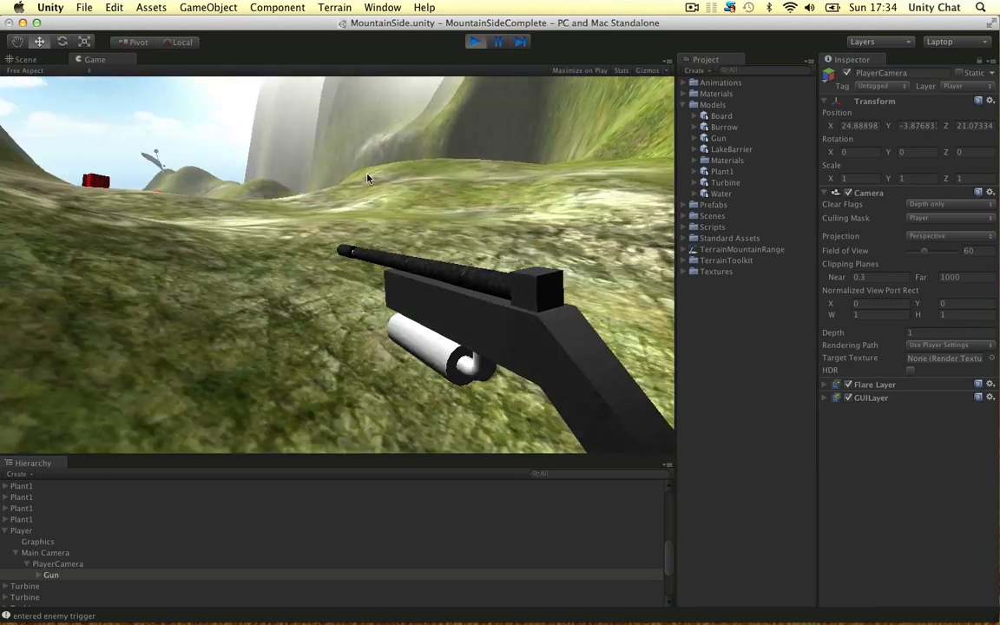
pyautogui.click(25, 59)
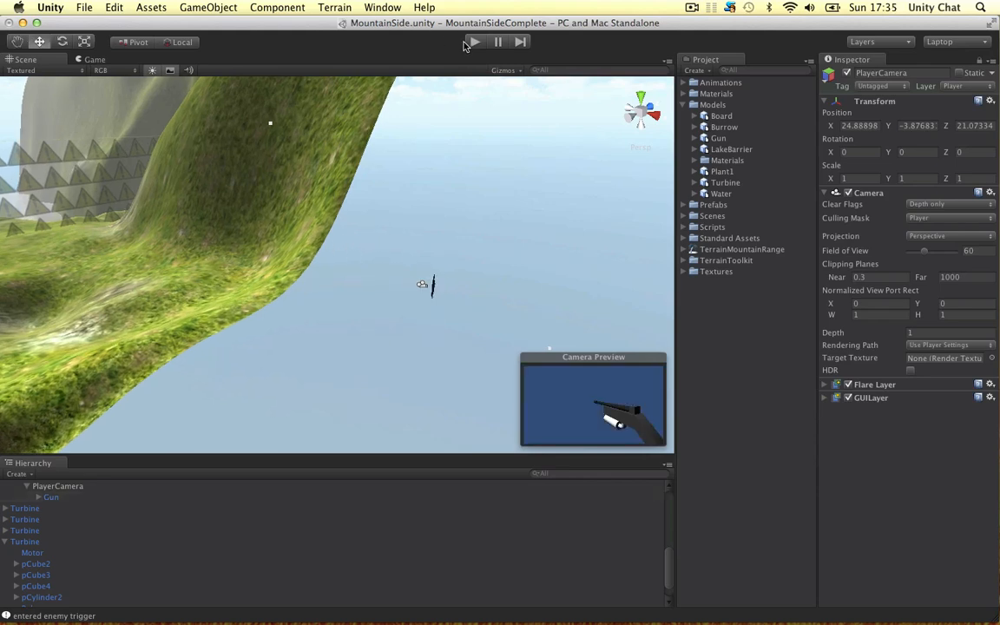
# - Play and stop the scene, check the Near clipping plane value, and run another play test
pyautogui.click(474, 41)
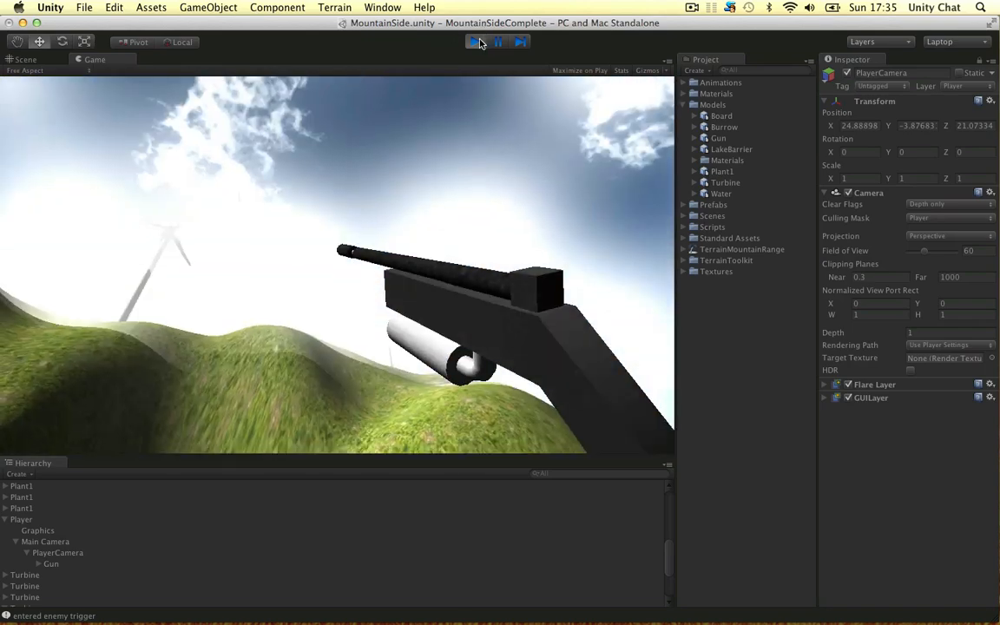
pyautogui.click(475, 41)
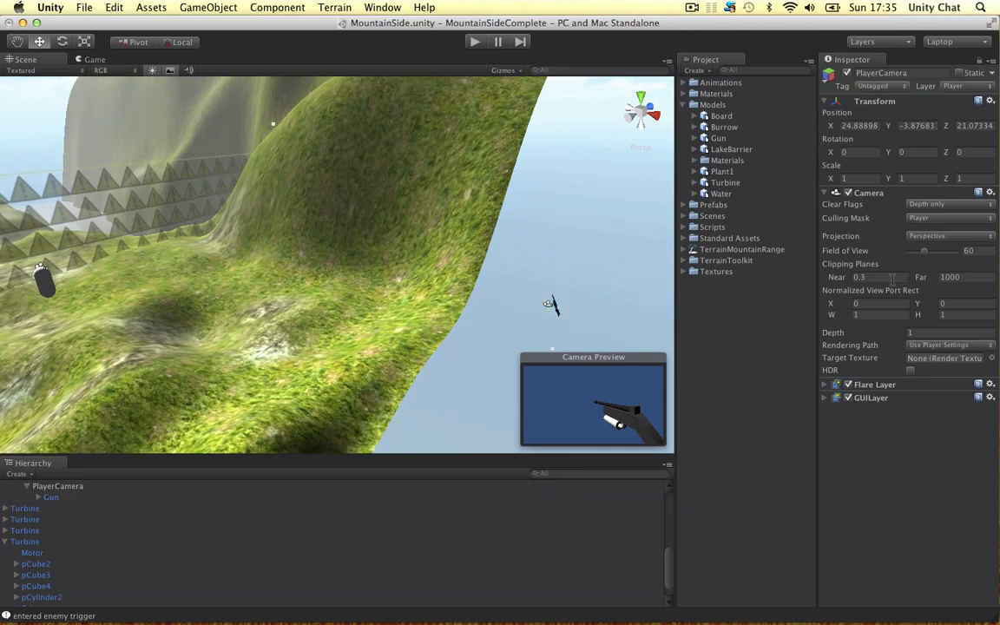
pyautogui.tripleClick(859, 277)
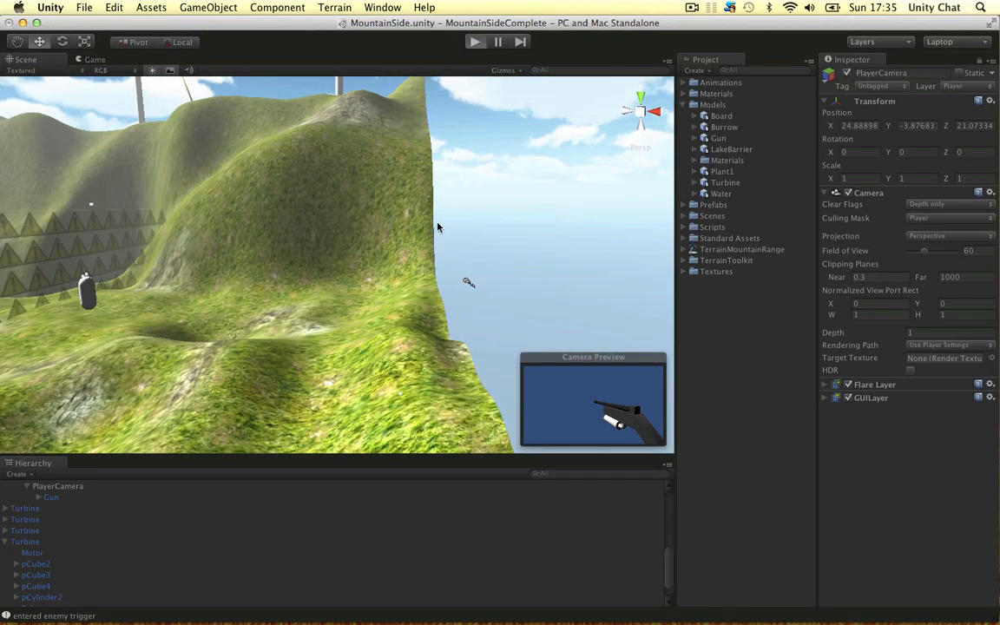
pyautogui.click(475, 42)
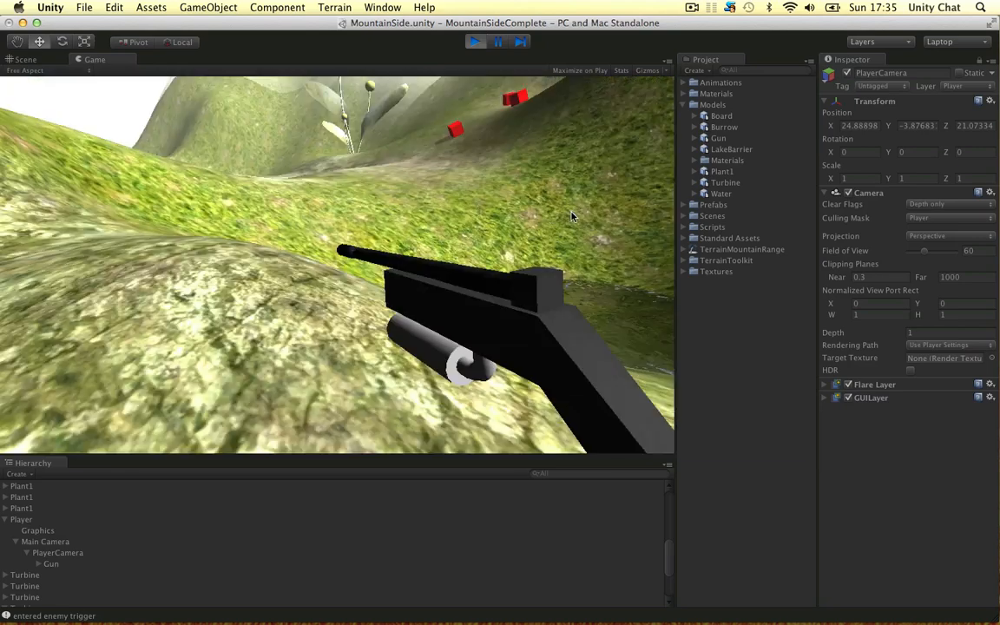
# - Stop the game and confirm PlayerCamera's Layer is still set to Player
pyautogui.click(475, 42)
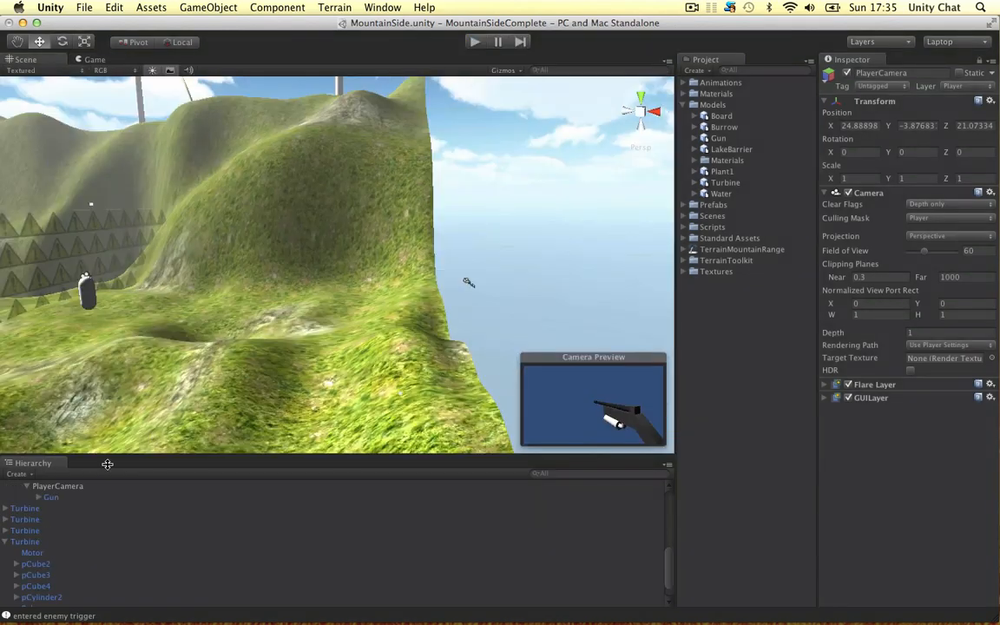
pyautogui.click(59, 529)
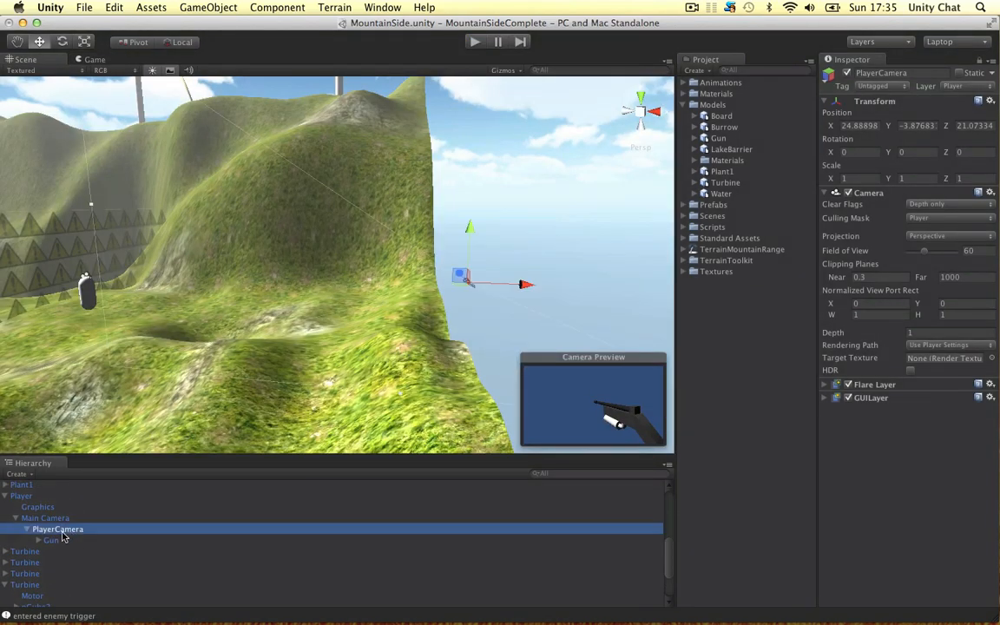
pyautogui.click(45, 518)
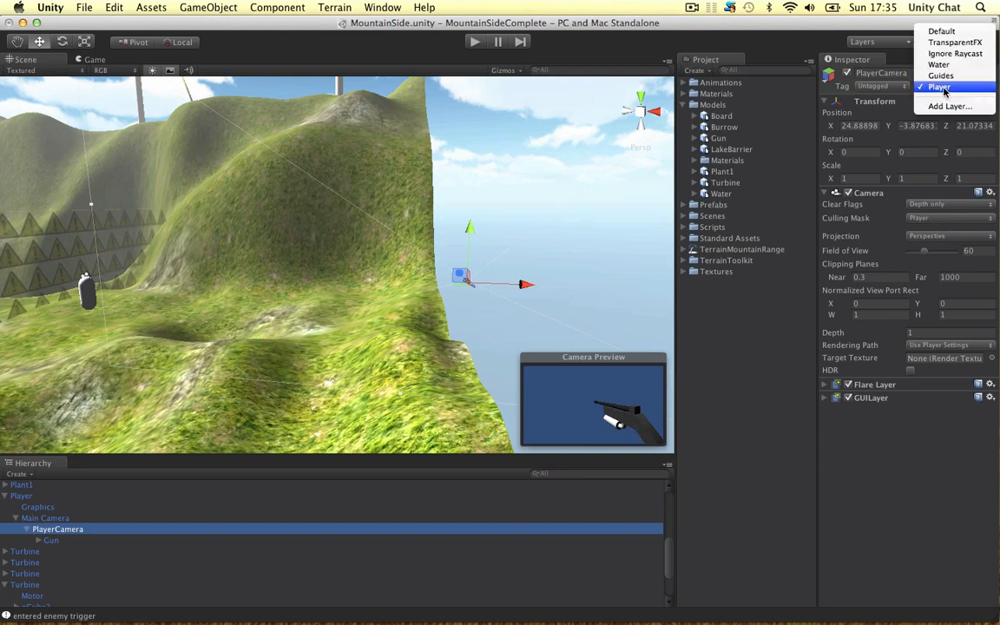
pyautogui.click(938, 86)
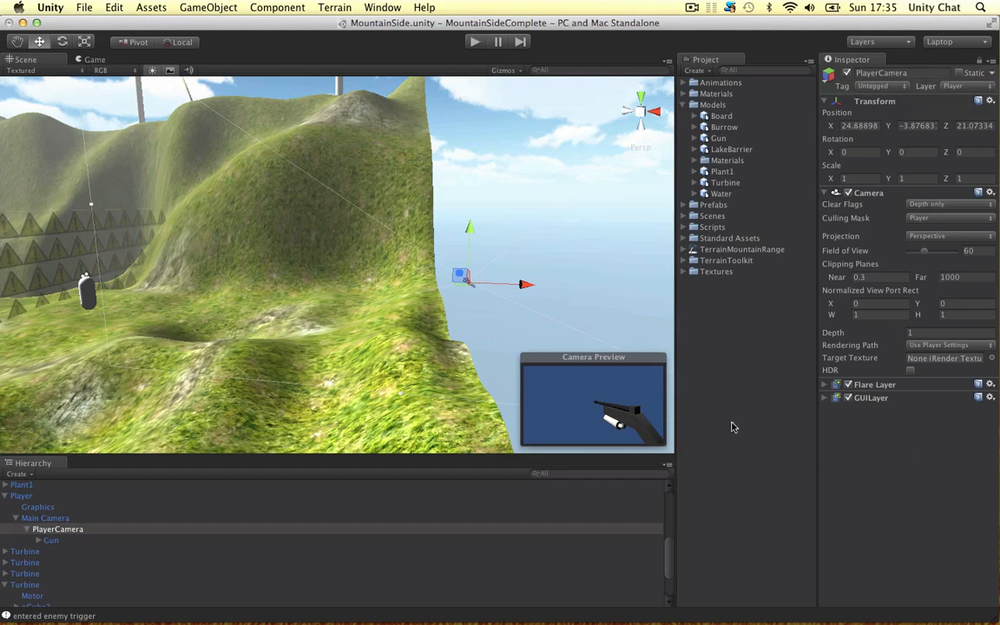